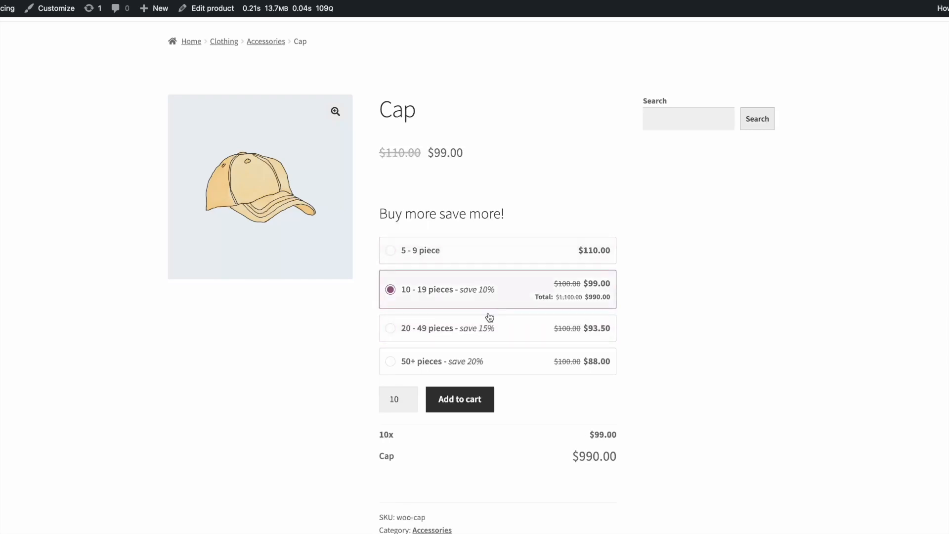
Try the 10-19, 50+ and 20-49 pieces tiers on the Cap, ending at 20 × $93.50 = $1,870.00.
{"action": "left_click", "coordinate": [390, 362]}
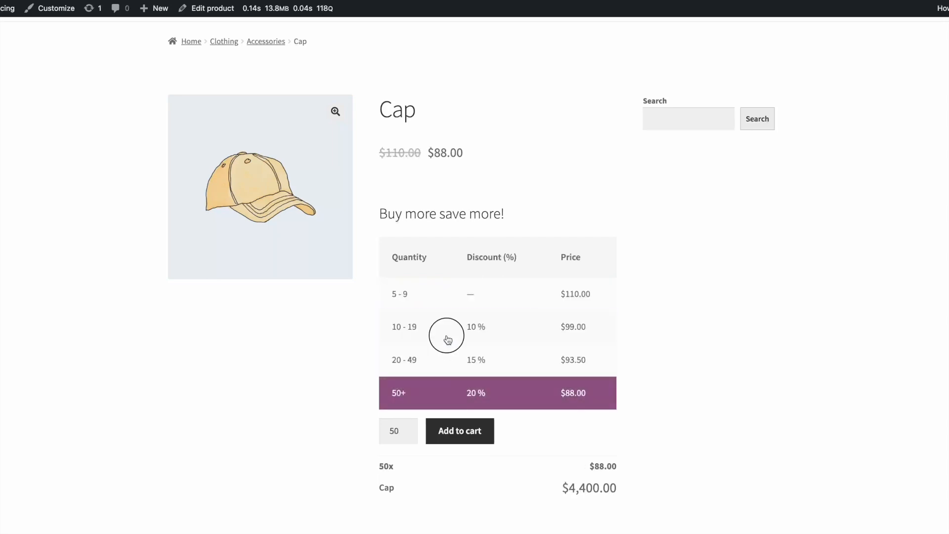
{"action": "left_click", "coordinate": [422, 360]}
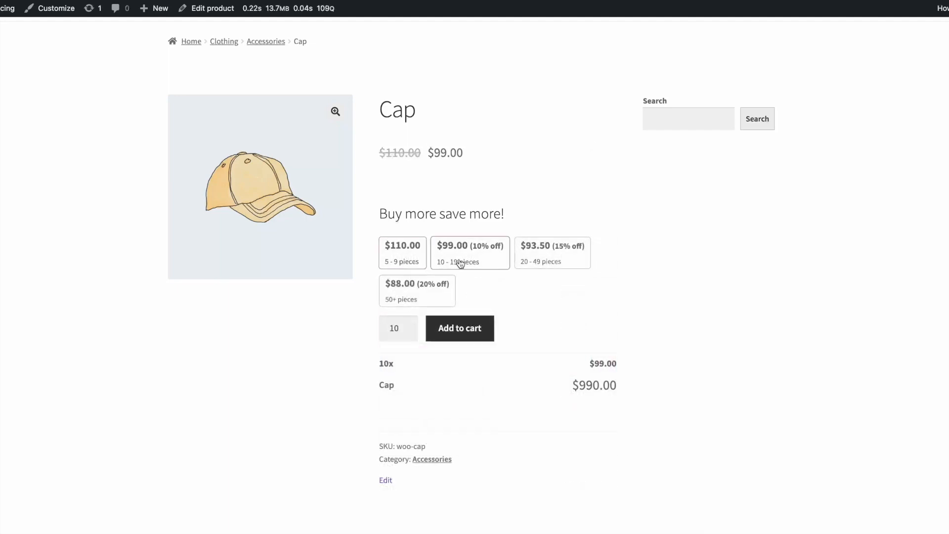
{"action": "left_click", "coordinate": [416, 291]}
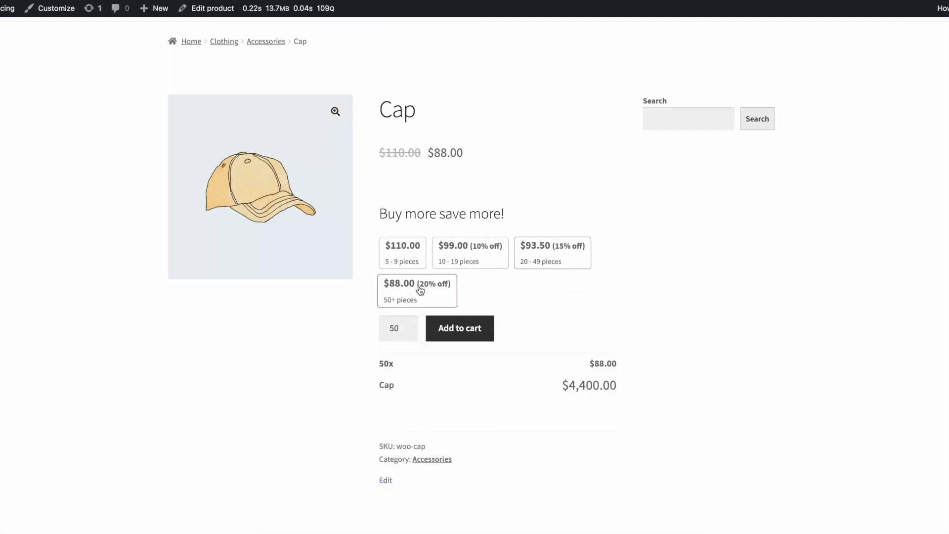
{"action": "left_click", "coordinate": [469, 252]}
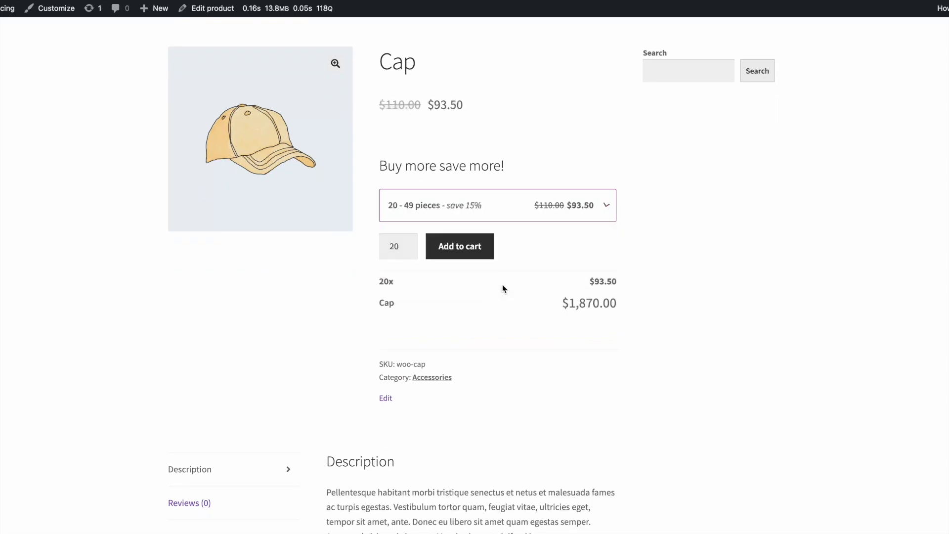
Enter quantity 50 for the Cap so the price updates to $88.00 each, $4,400.00 total.
{"action": "left_click", "coordinate": [497, 206]}
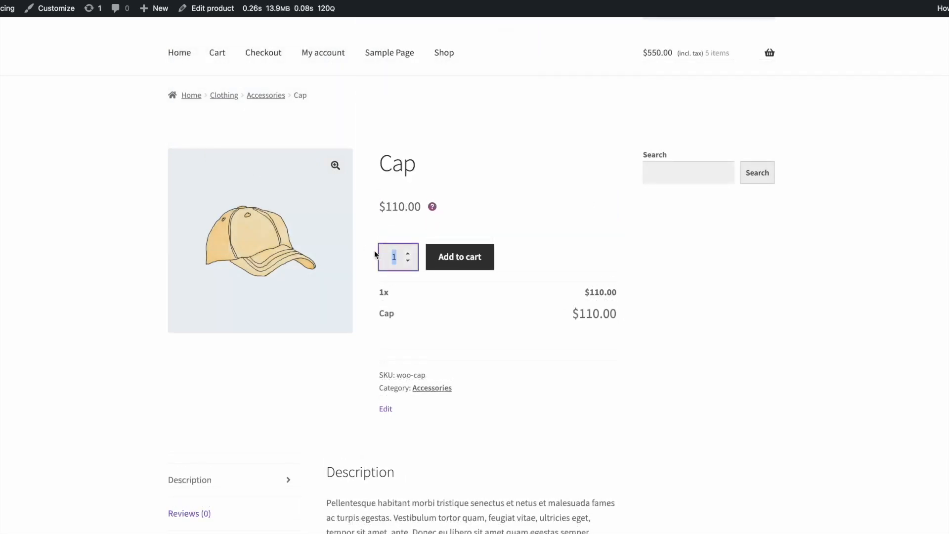
{"action": "type", "text": "50"}
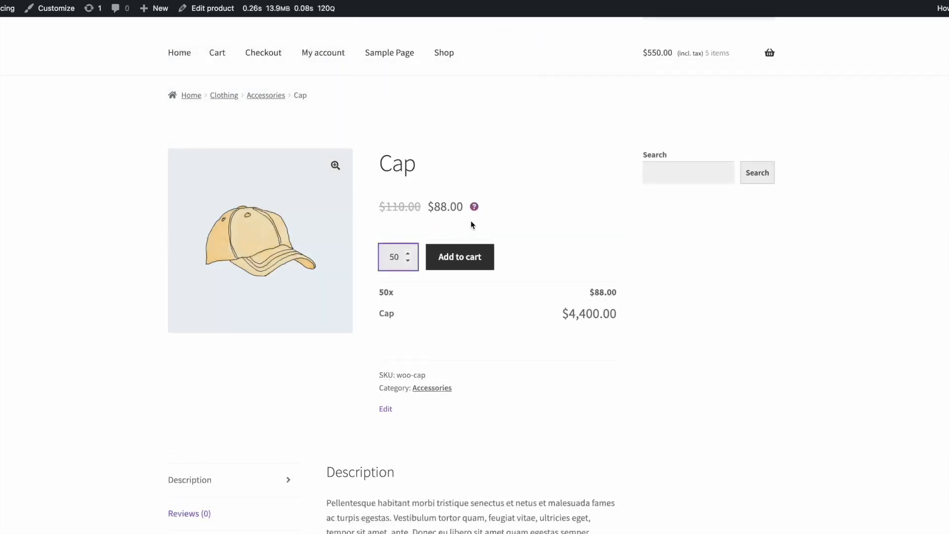
{"action": "left_click", "coordinate": [386, 409]}
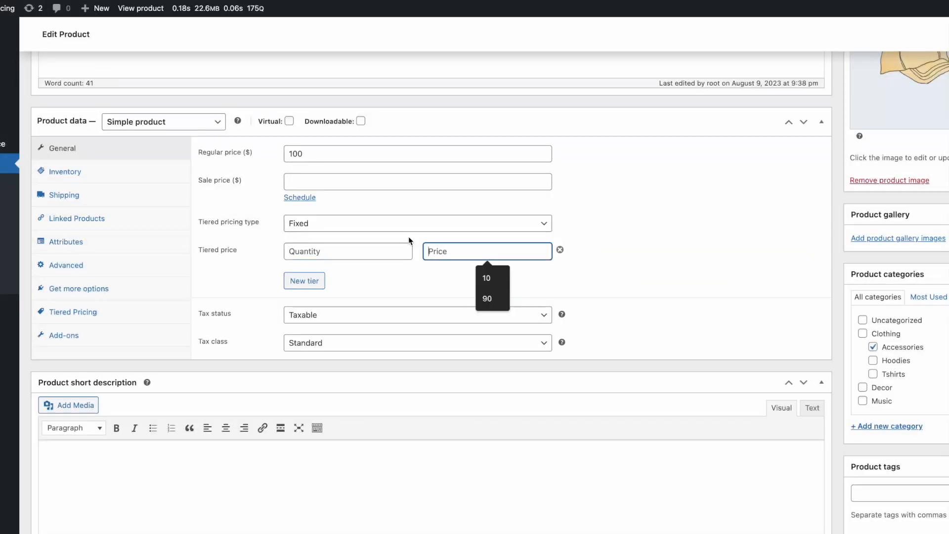
Switch the Cap to percentage tiers with three tiers: 10% at 10, 15% at 20, 20% at 100 pieces.
{"action": "left_click", "coordinate": [418, 223]}
{"action": "type", "text": "10"}
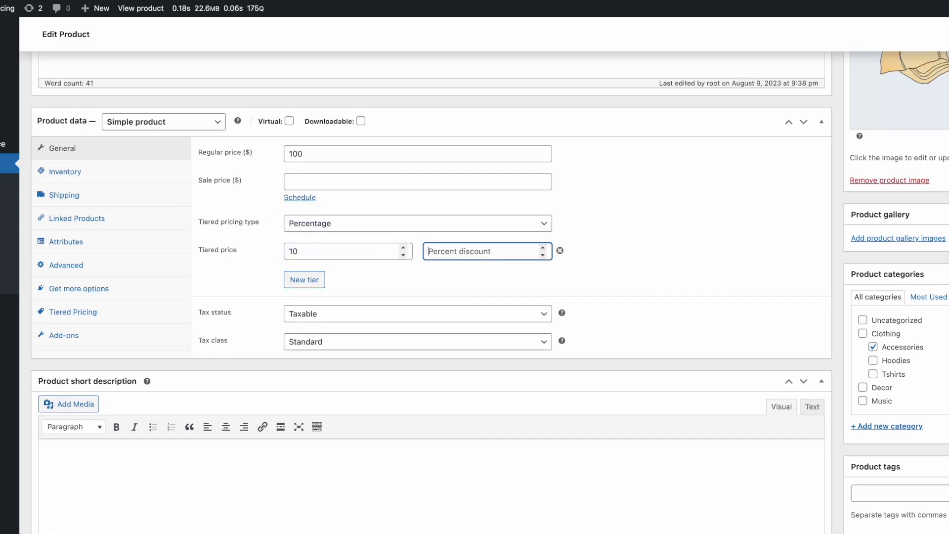
{"action": "left_click", "coordinate": [305, 279]}
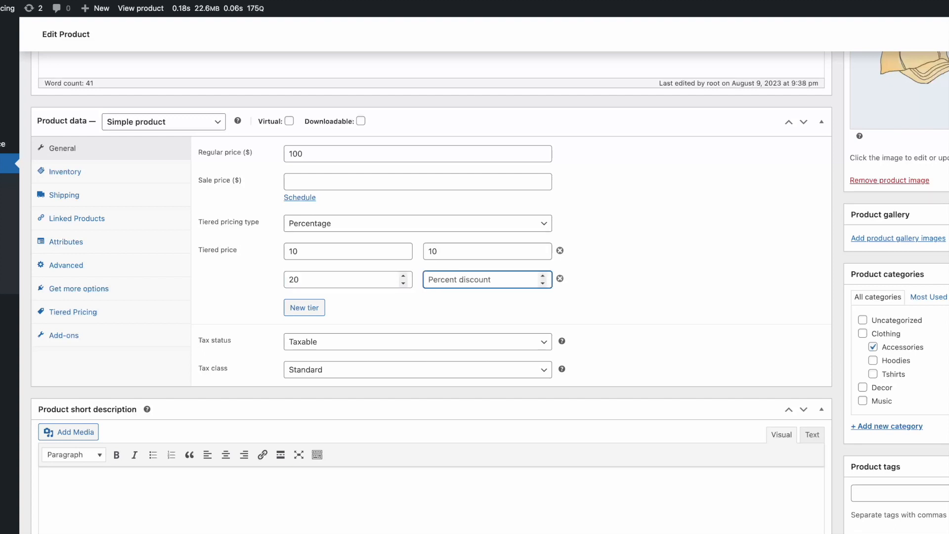
{"action": "left_click", "coordinate": [304, 307]}
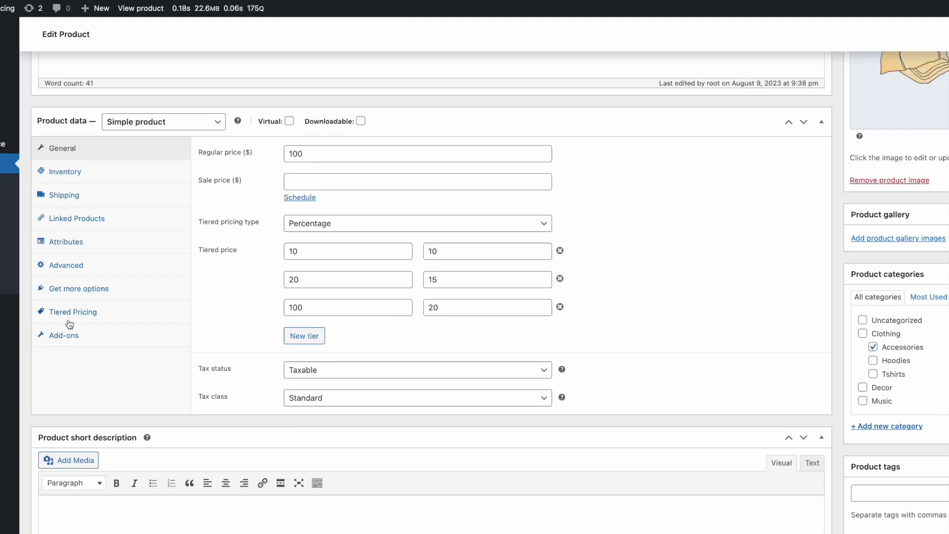
Set the Cap's minimum quantity to 4 and choose the Wholesaler customer role.
{"action": "left_click", "coordinate": [72, 312]}
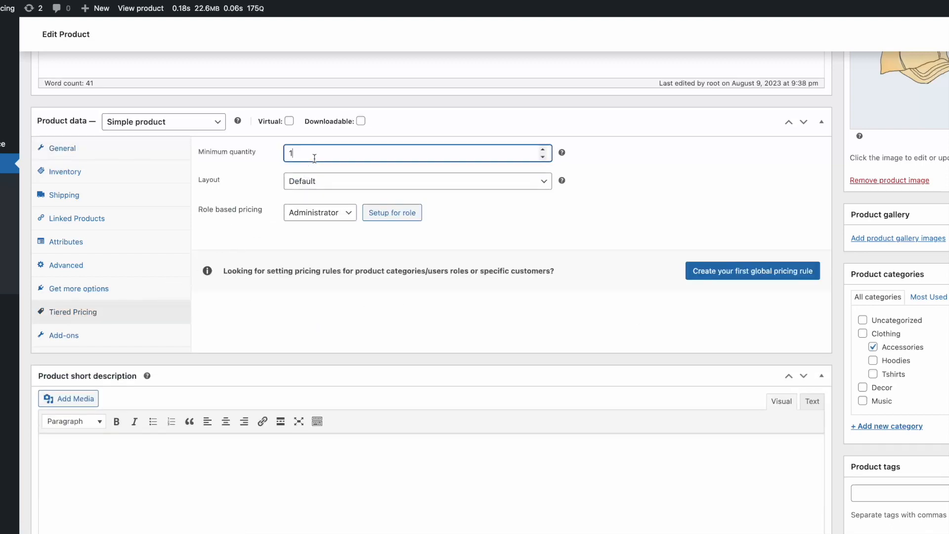
{"action": "type", "text": "4"}
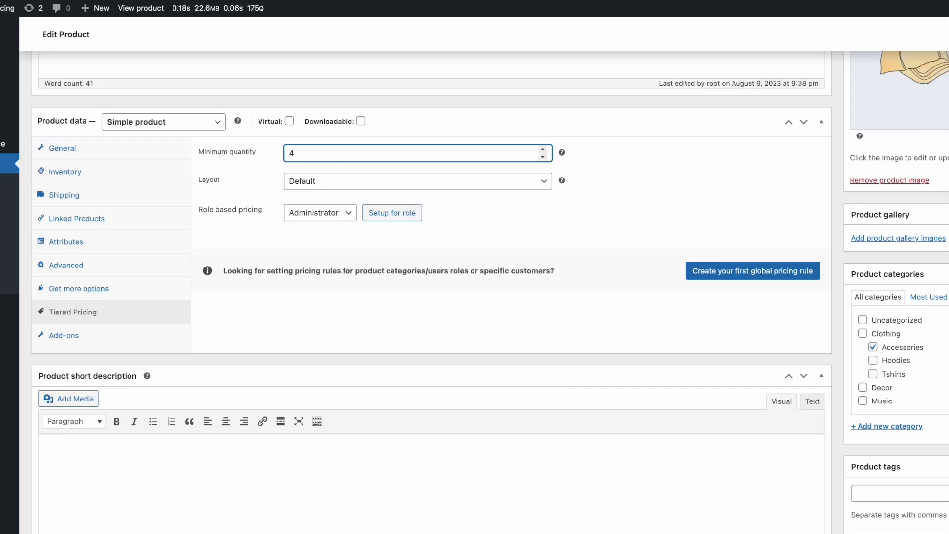
{"action": "mouse_move", "coordinate": [340, 219]}
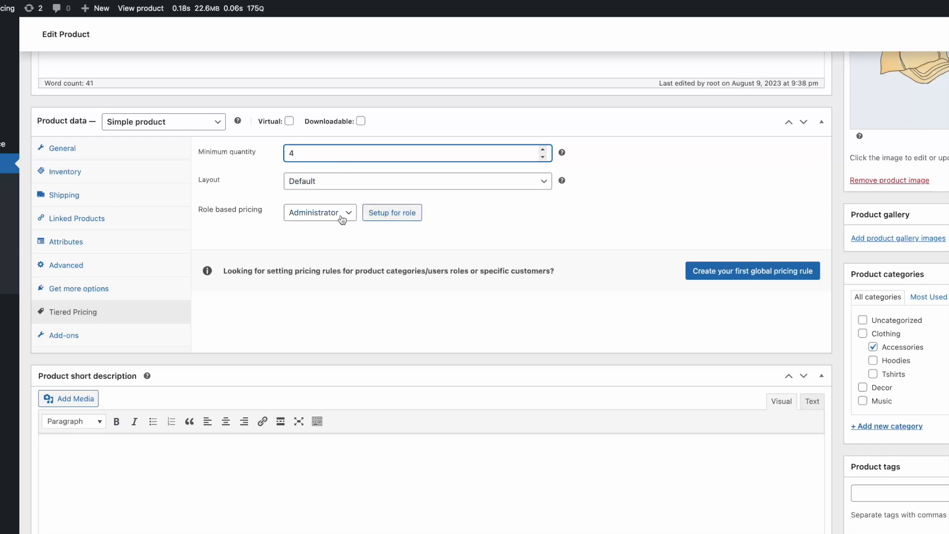
{"action": "left_click", "coordinate": [320, 212]}
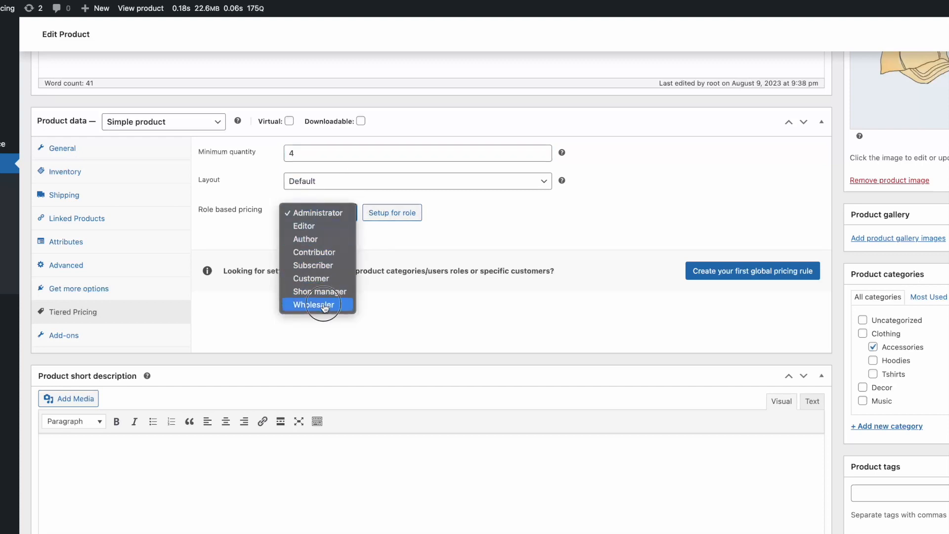
{"action": "left_click", "coordinate": [318, 305]}
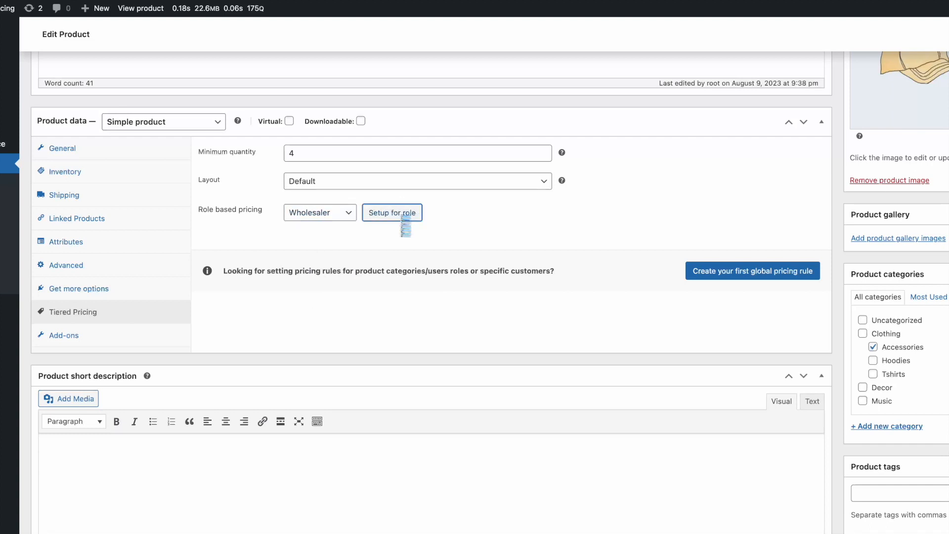
Add Wholesaler role pricing at $90 with percentage-type tiers.
{"action": "left_click", "coordinate": [392, 211]}
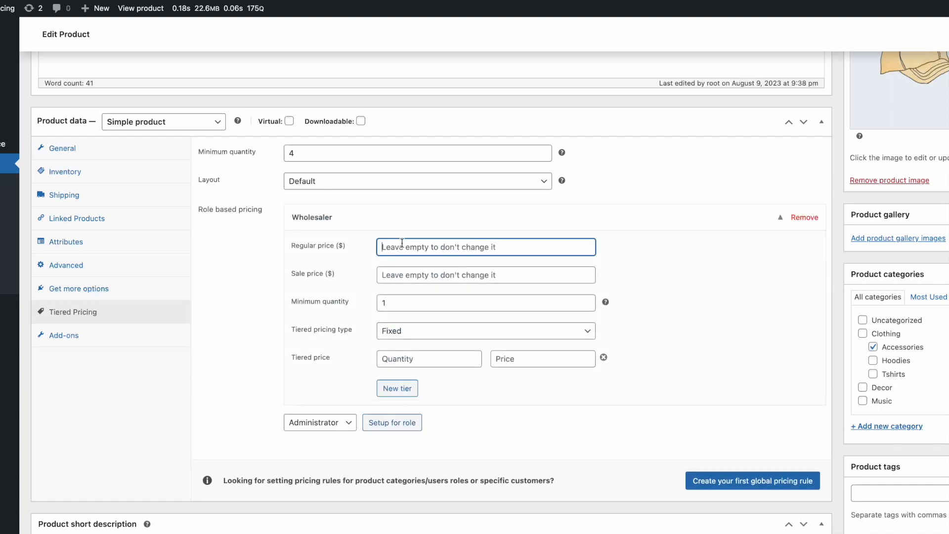
{"action": "type", "text": "90"}
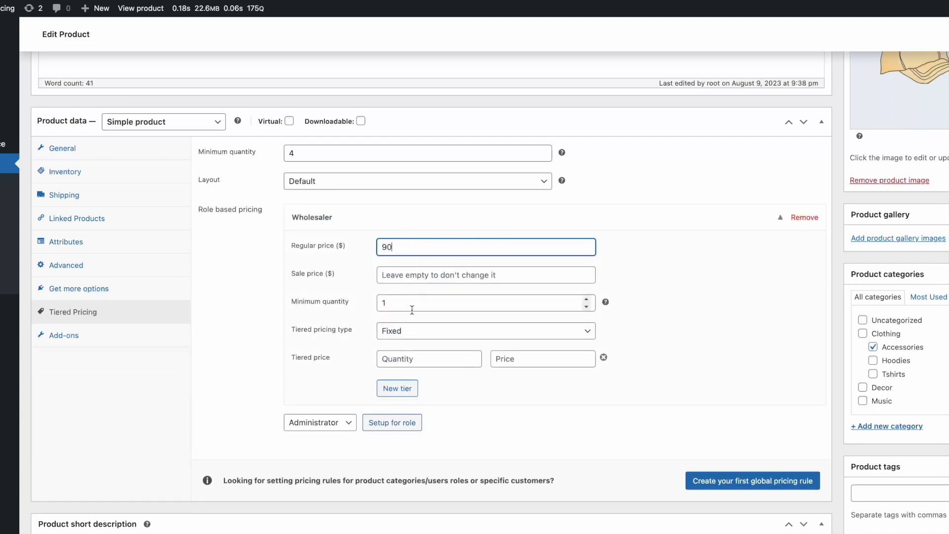
{"action": "left_click", "coordinate": [485, 330]}
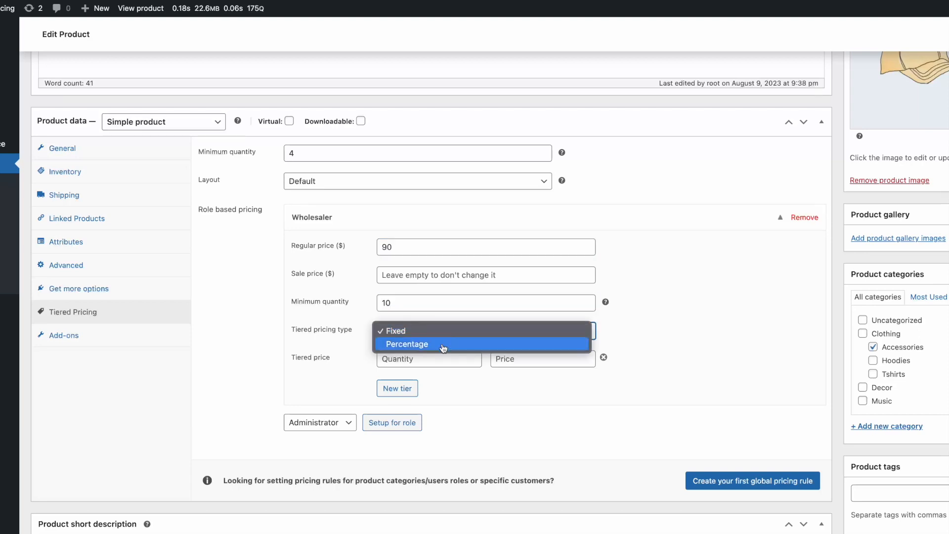
{"action": "left_click", "coordinate": [407, 344]}
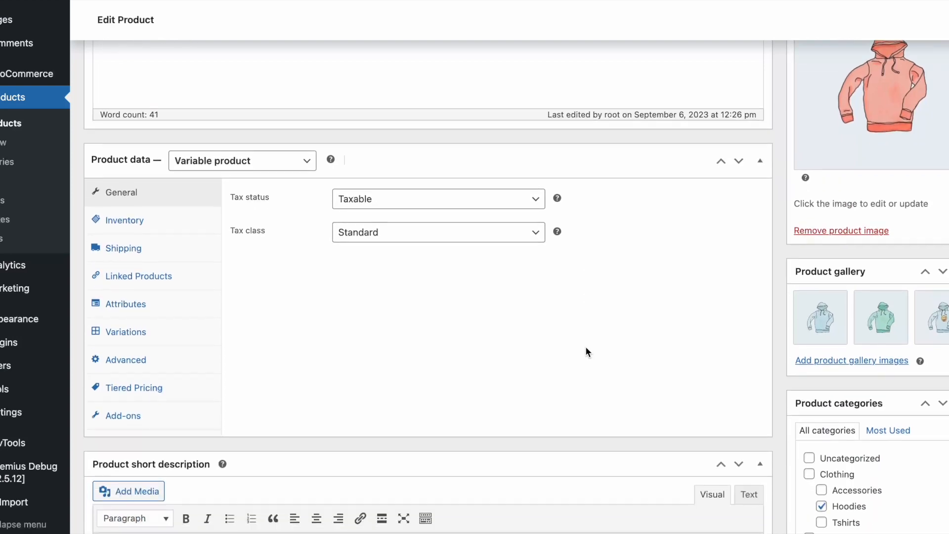
Give the blue logo hoodie variation fixed tiered pricing with a 10-piece tier at 30.
{"action": "left_click", "coordinate": [125, 332]}
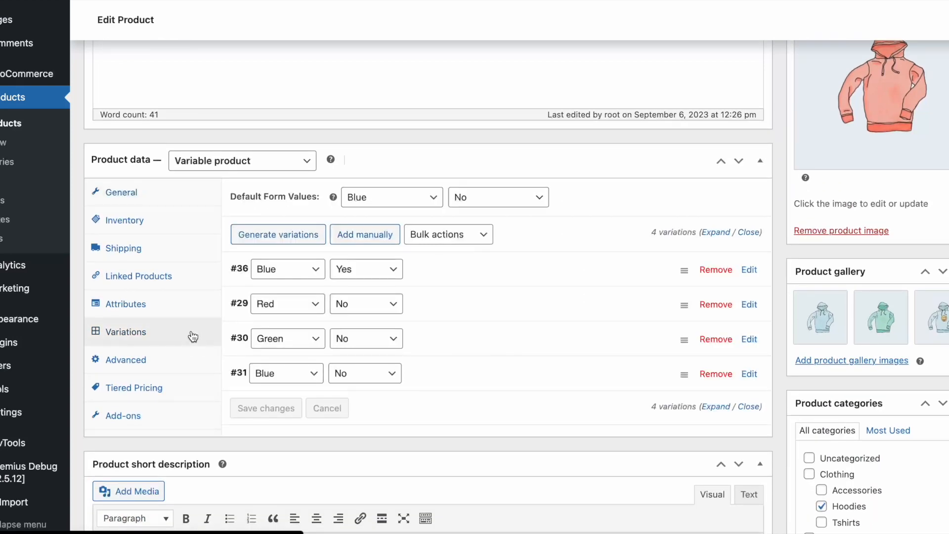
{"action": "left_click", "coordinate": [749, 269]}
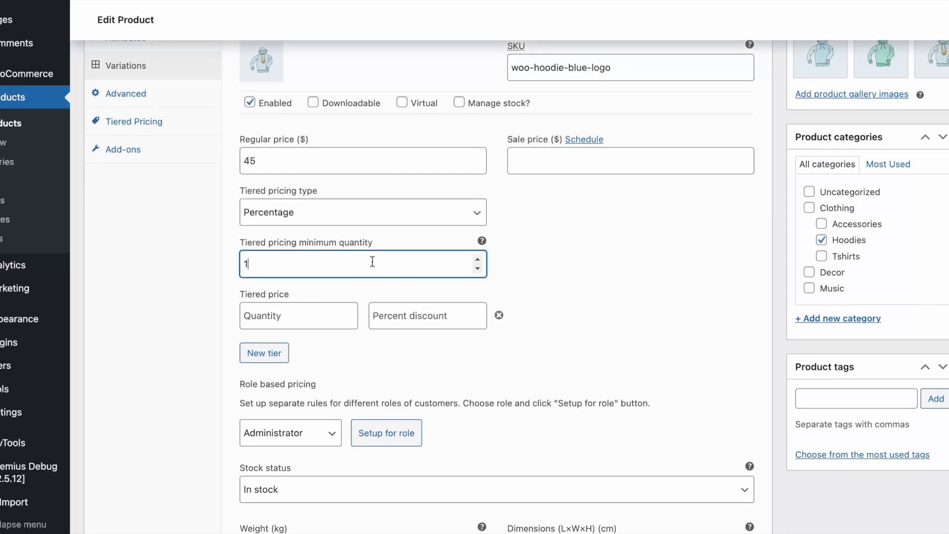
{"action": "left_click", "coordinate": [361, 212]}
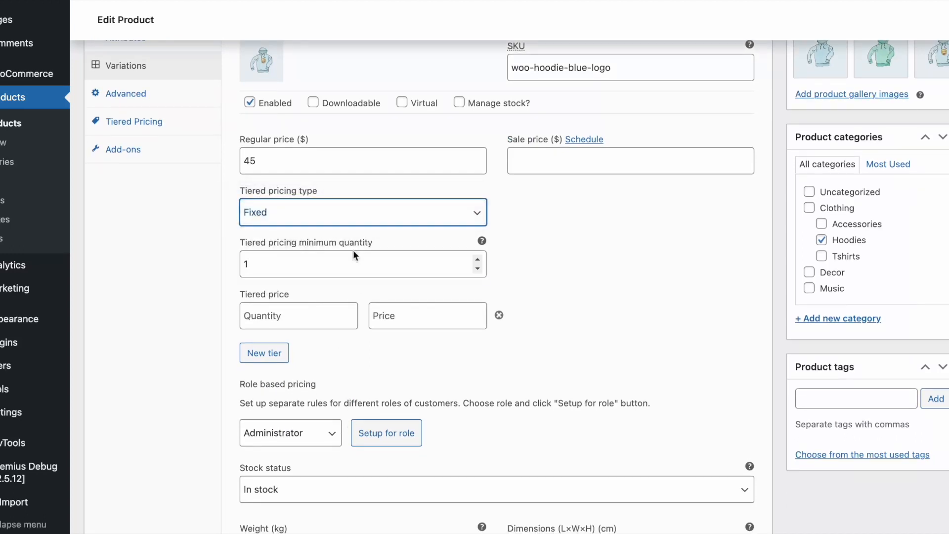
{"action": "type", "text": "10"}
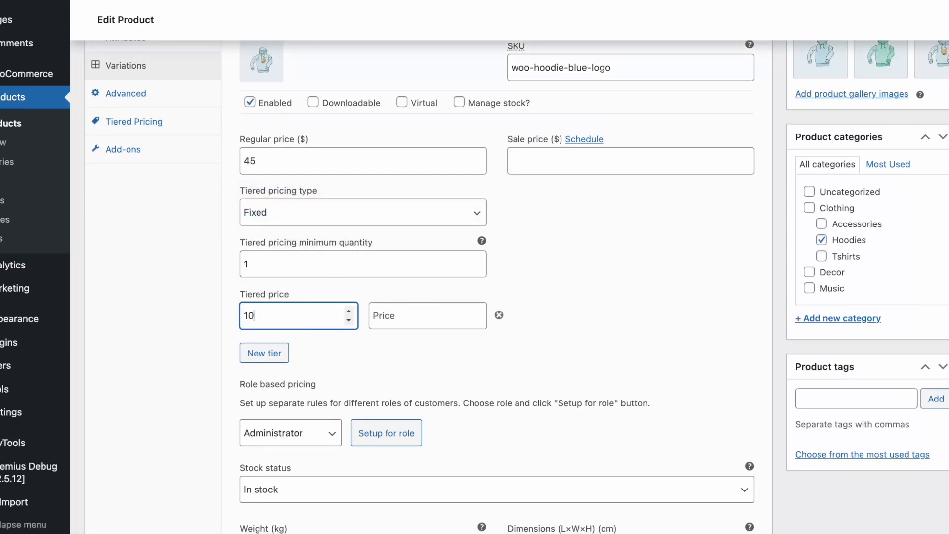
{"action": "type", "text": "30"}
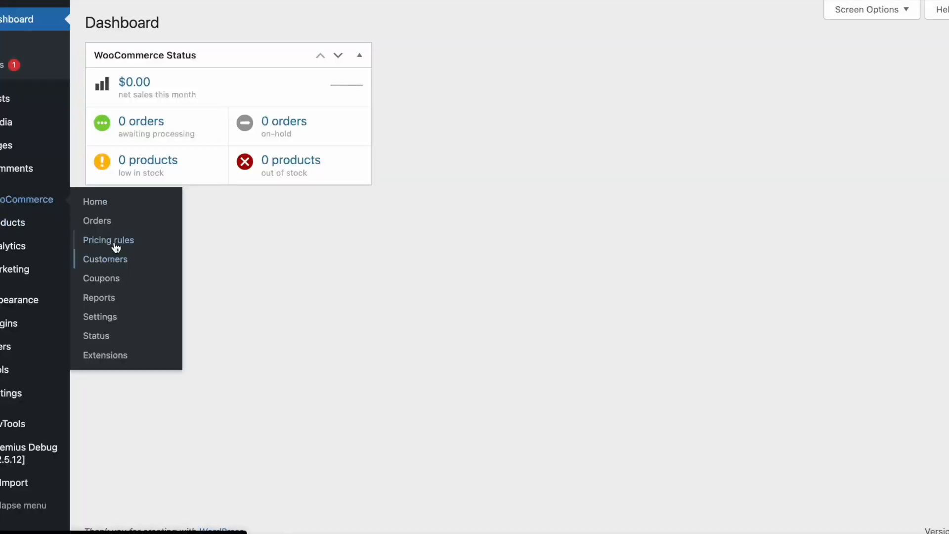
Create a new pricing rule targeting the Hoodies category and the Cap product.
{"action": "left_click", "coordinate": [108, 240]}
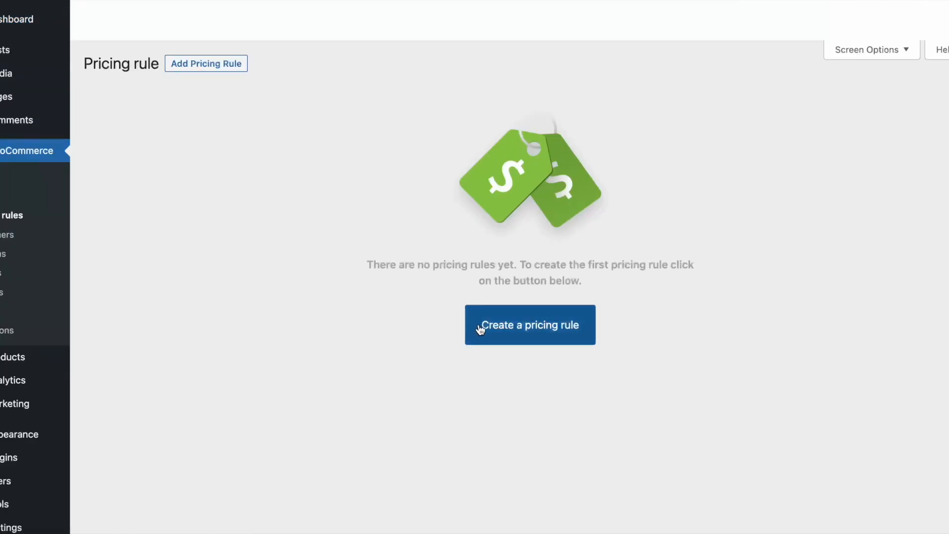
{"action": "left_click", "coordinate": [530, 324]}
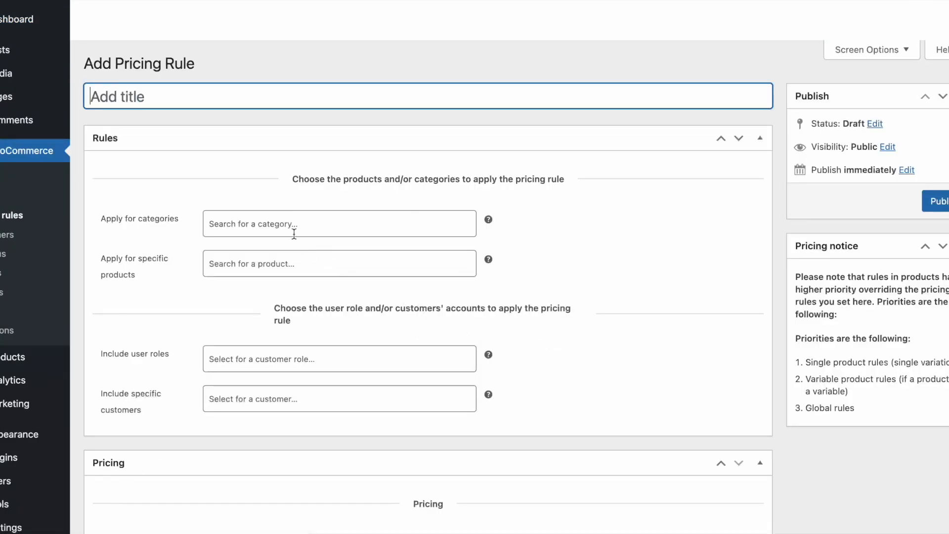
{"action": "type", "text": "hood"}
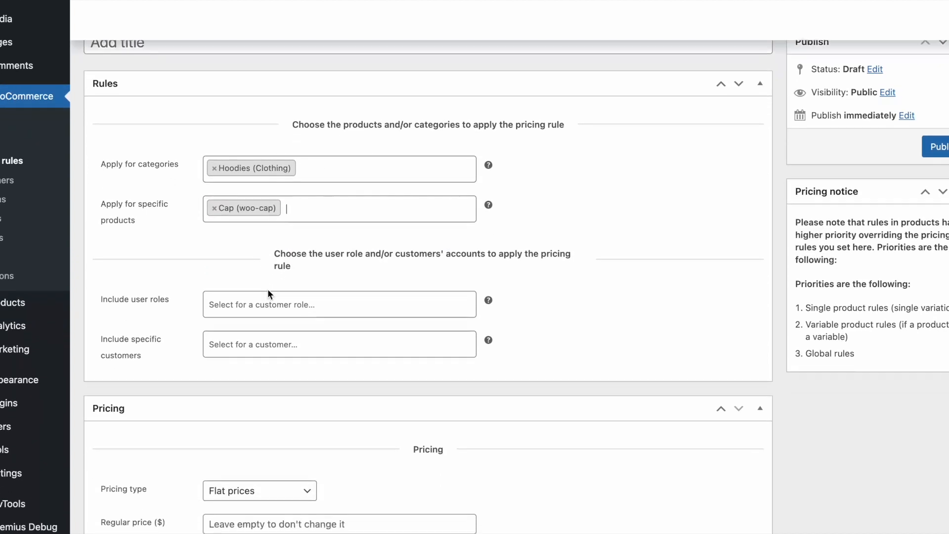
Limit the rule to the Administrator and Wholesaler roles plus the customer matching 'ycr'.
{"action": "left_click", "coordinate": [338, 304]}
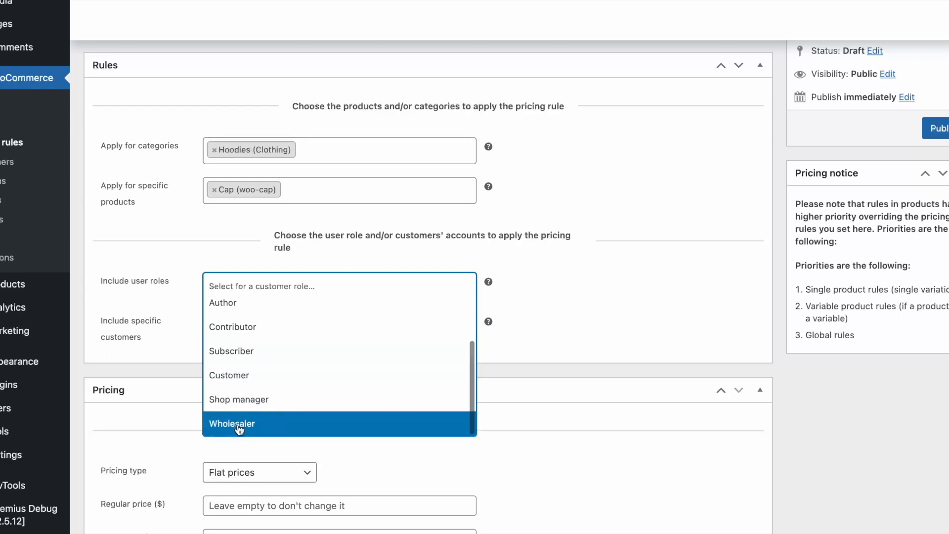
{"action": "left_click", "coordinate": [231, 423]}
{"action": "type", "text": "b"}
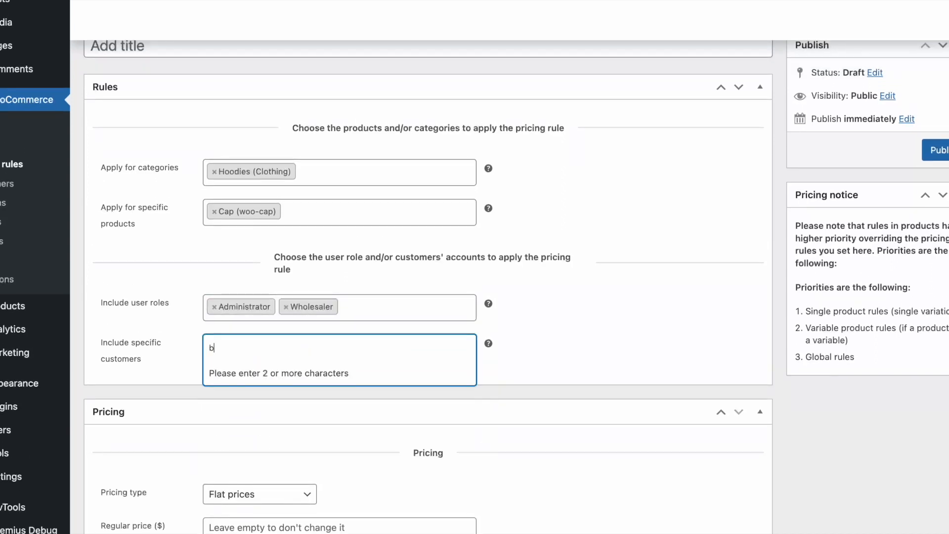
{"action": "type", "text": "ycr"}
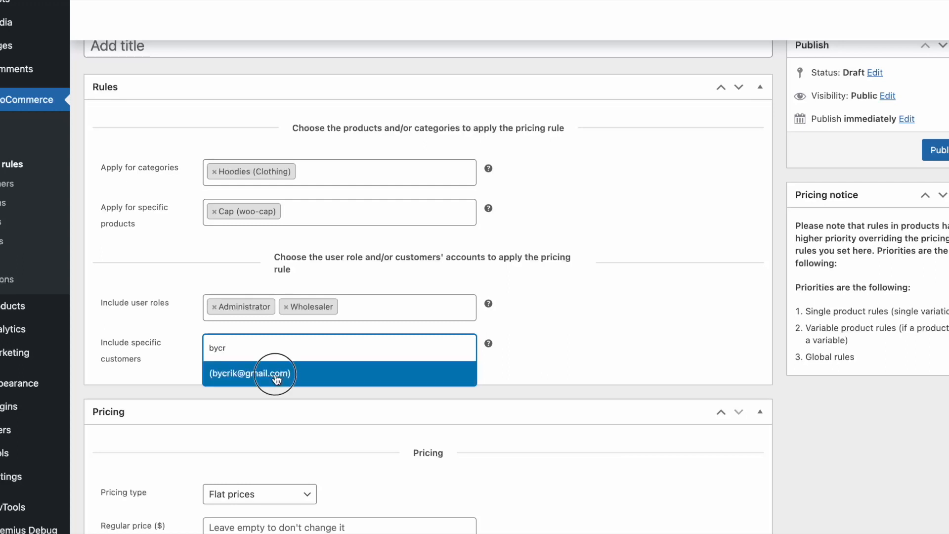
{"action": "left_click", "coordinate": [263, 374]}
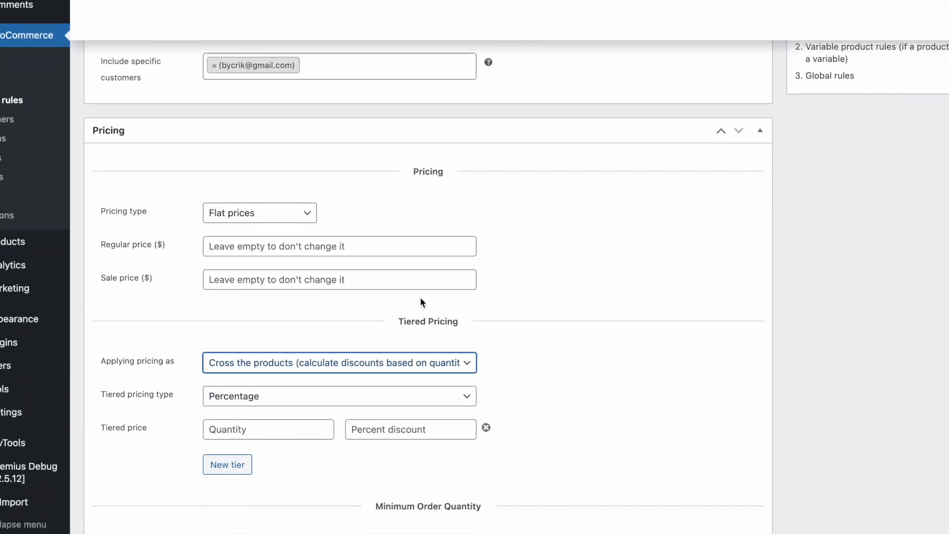
Set the rule's pricing type to a 37% percentage discount.
{"action": "left_click", "coordinate": [339, 278]}
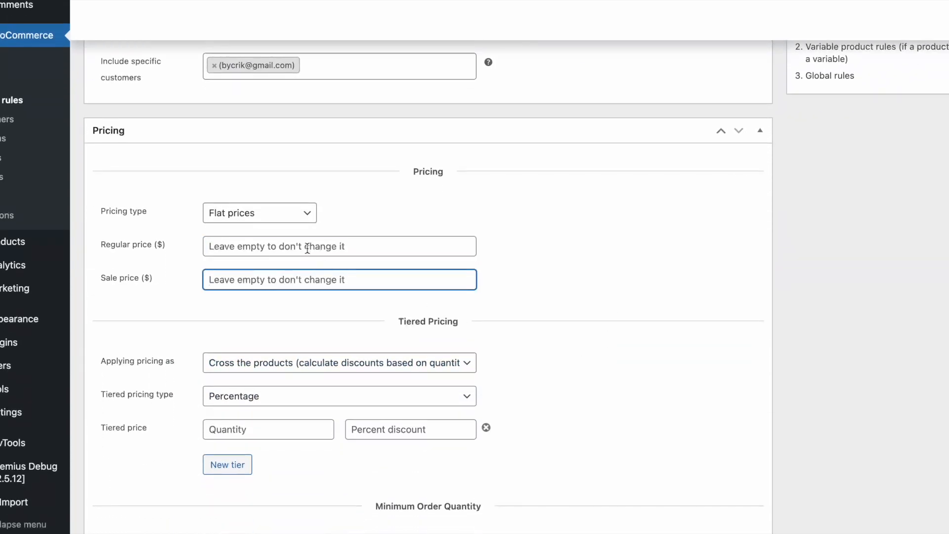
{"action": "left_click", "coordinate": [259, 213]}
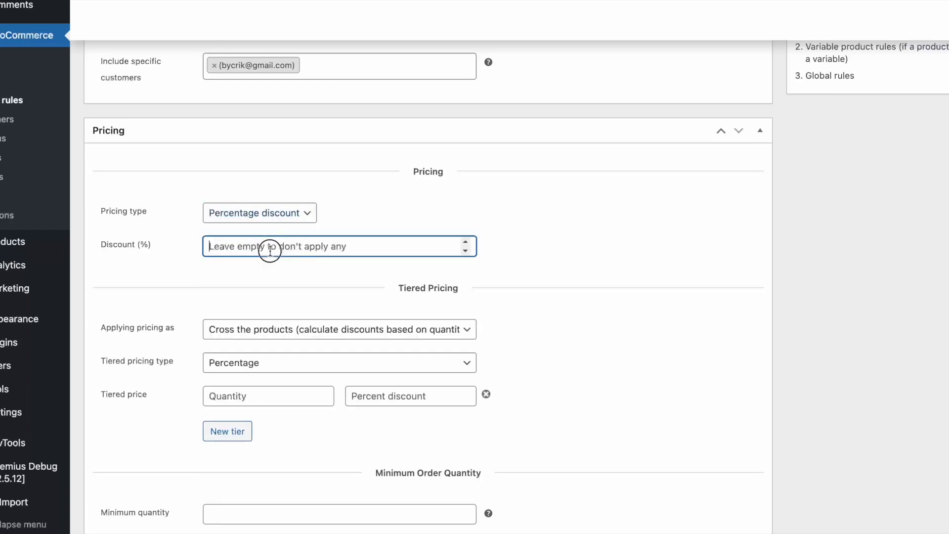
{"action": "type", "text": "37"}
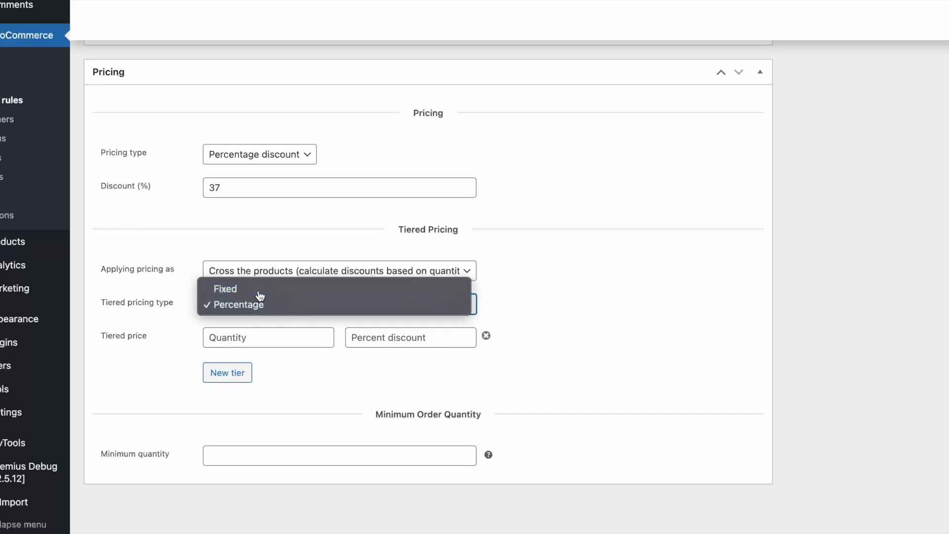
Add fixed-price tiers to the rule: quantity 19 at 19 and quantity 20 at 15.
{"action": "left_click", "coordinate": [225, 289]}
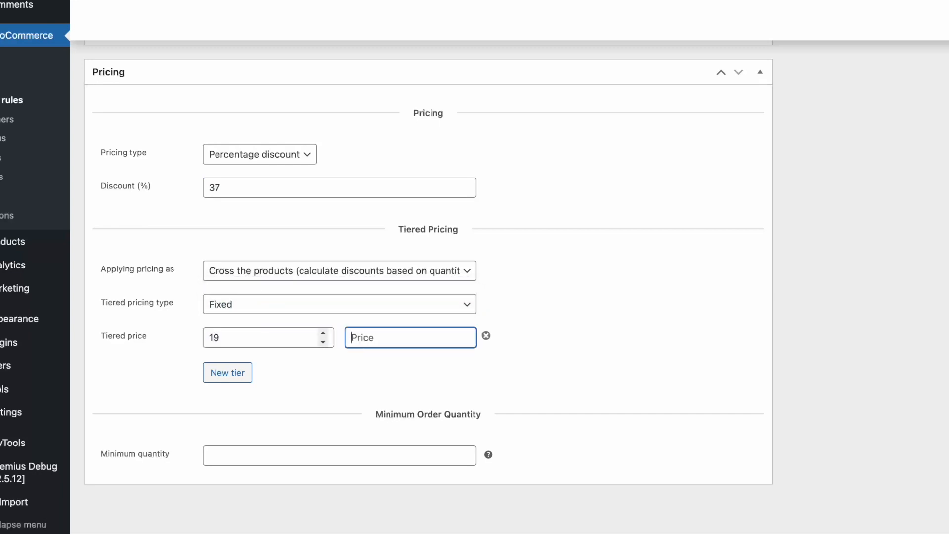
{"action": "type", "text": "19"}
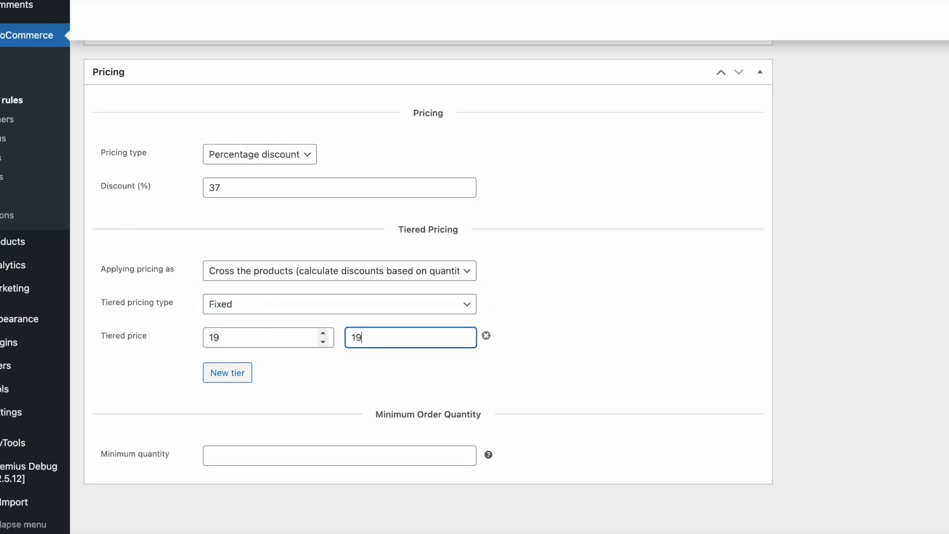
{"action": "left_click", "coordinate": [226, 372]}
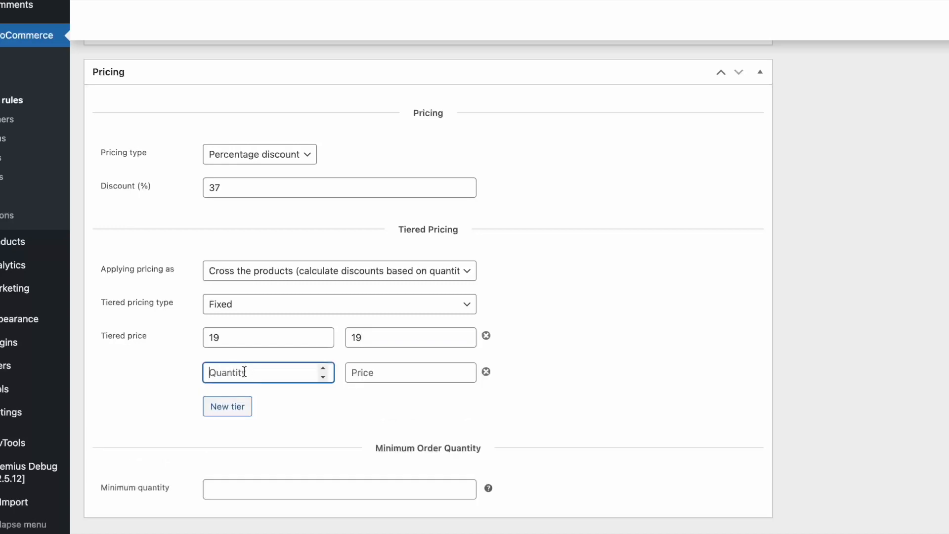
{"action": "type", "text": "15"}
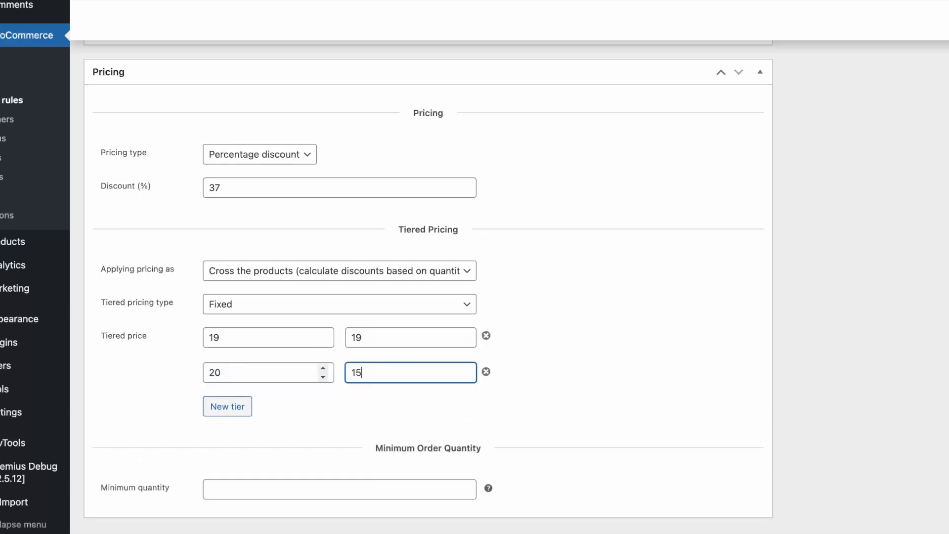
{"action": "left_click", "coordinate": [339, 271]}
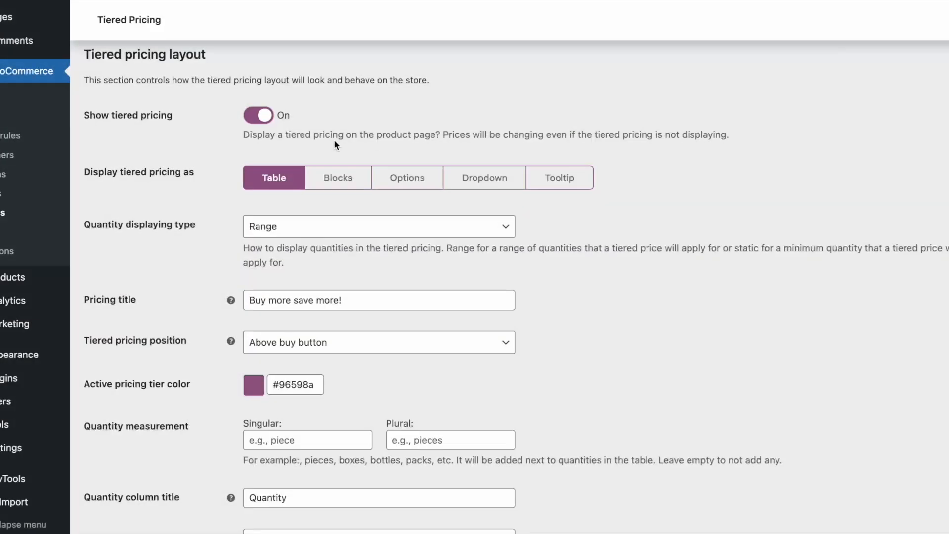
Compare blocks, tooltip and table layouts for displaying tiered pricing, keeping table.
{"action": "left_click", "coordinate": [338, 178]}
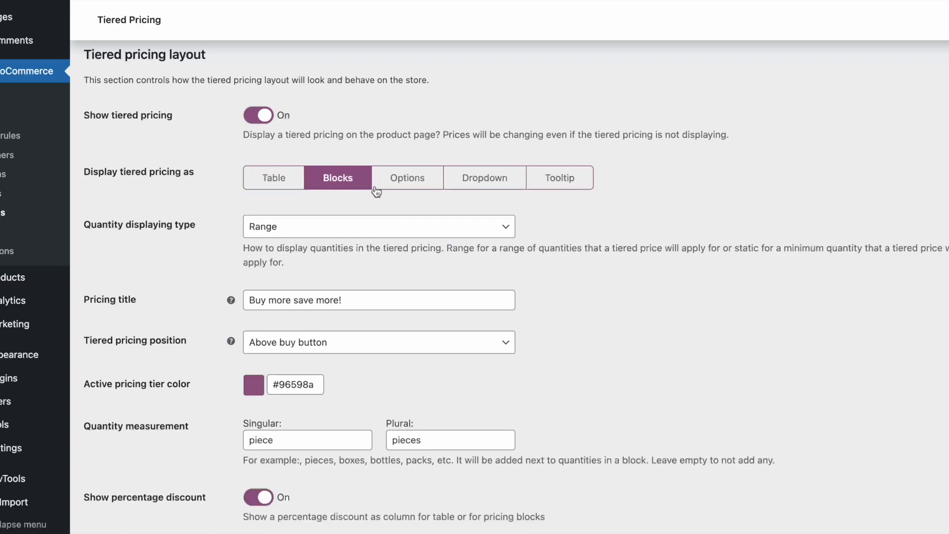
{"action": "left_click", "coordinate": [559, 178]}
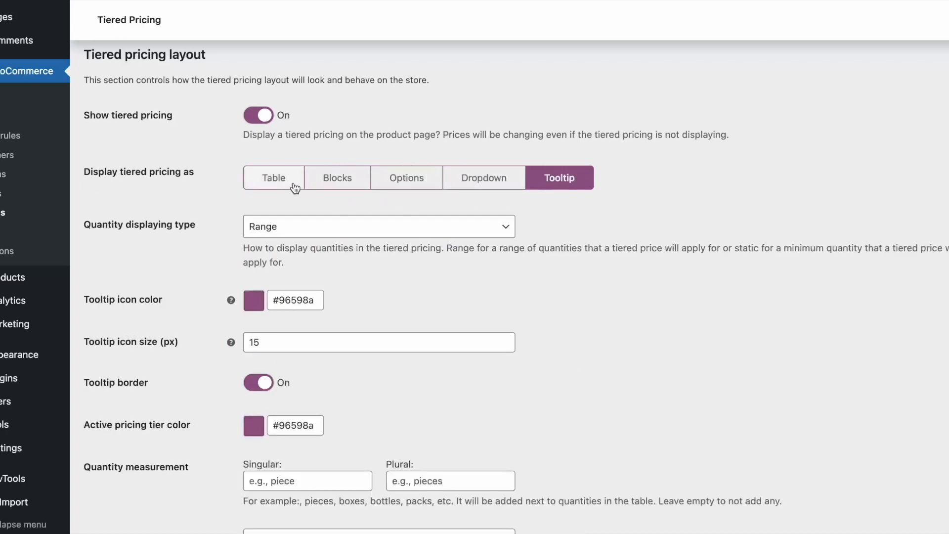
{"action": "left_click", "coordinate": [273, 178]}
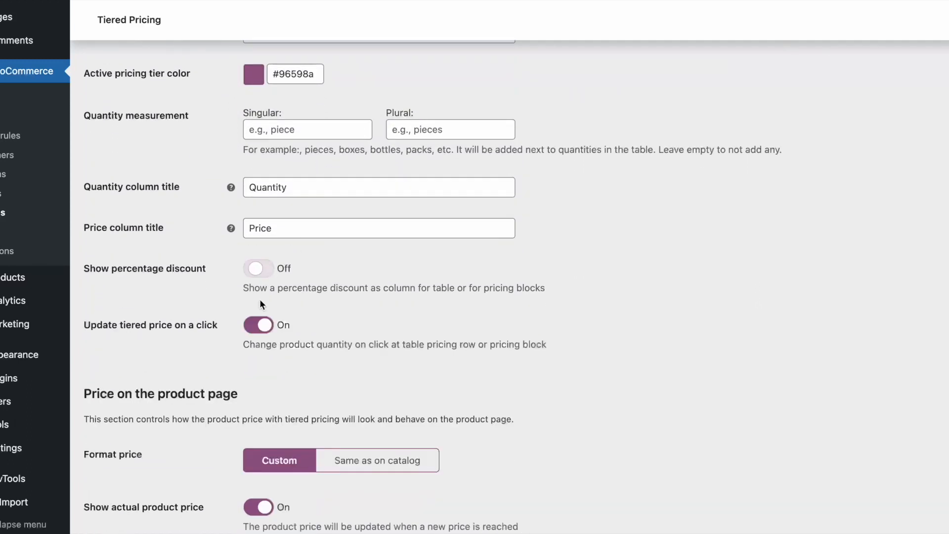
Review the remaining settings sections and format product-page prices same as on catalog.
{"action": "scroll", "scroll_direction": "down", "scroll_amount": 3}
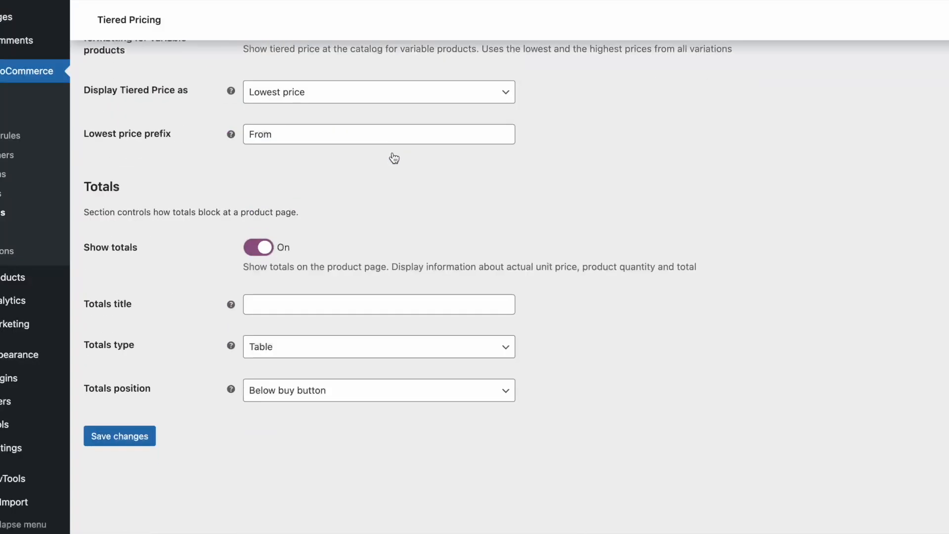
{"action": "left_click", "coordinate": [118, 436]}
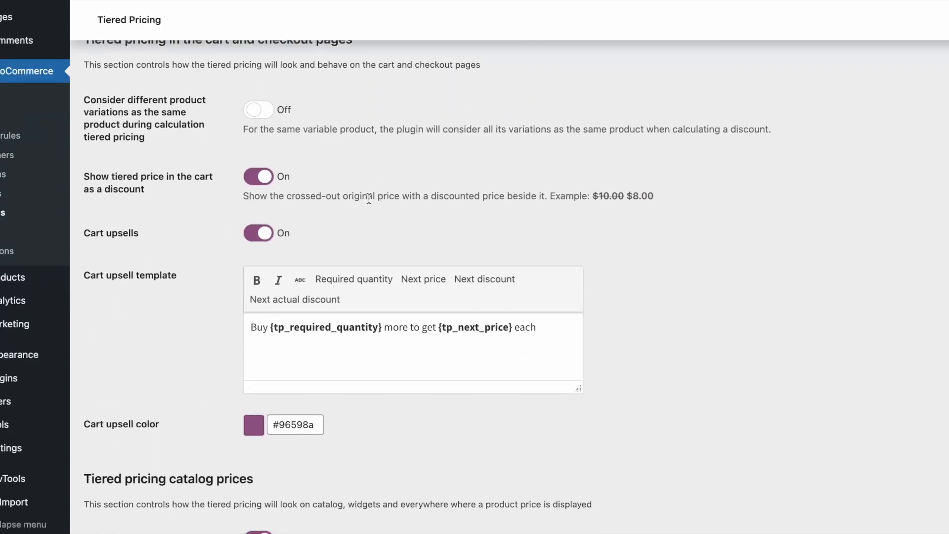
{"action": "scroll", "scroll_direction": "up", "scroll_amount": 3}
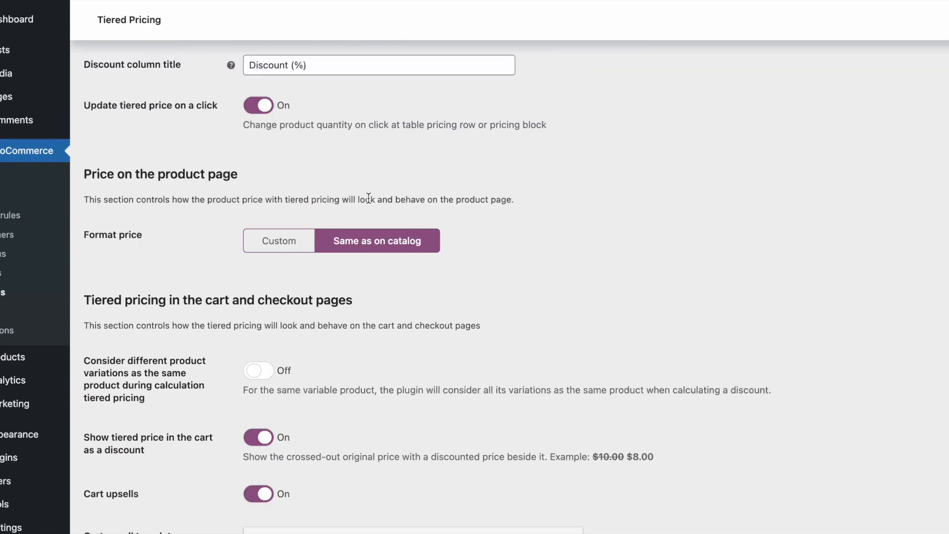
{"action": "left_click", "coordinate": [278, 240]}
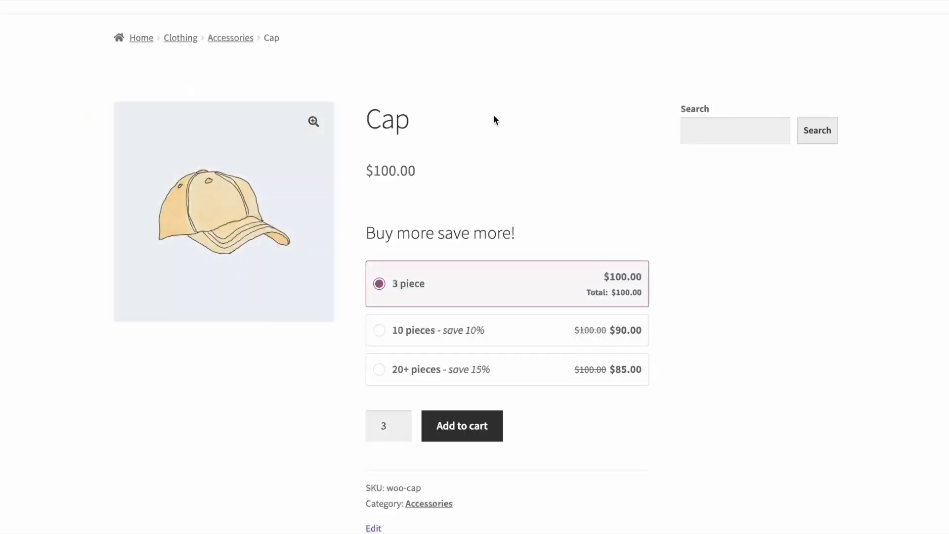
Preview the Cap page tiers, selecting the 10 and 20+ pieces options.
{"action": "left_click", "coordinate": [380, 330]}
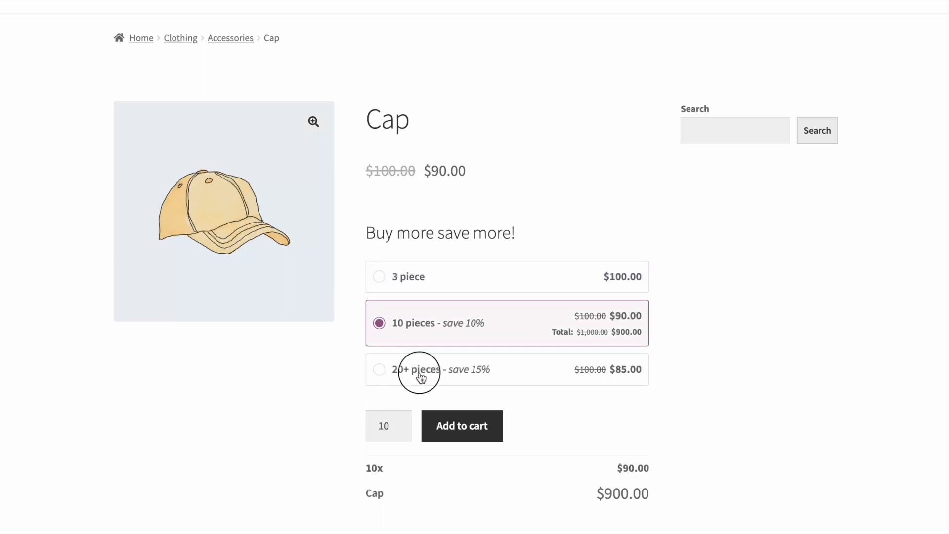
{"action": "left_click", "coordinate": [379, 370]}
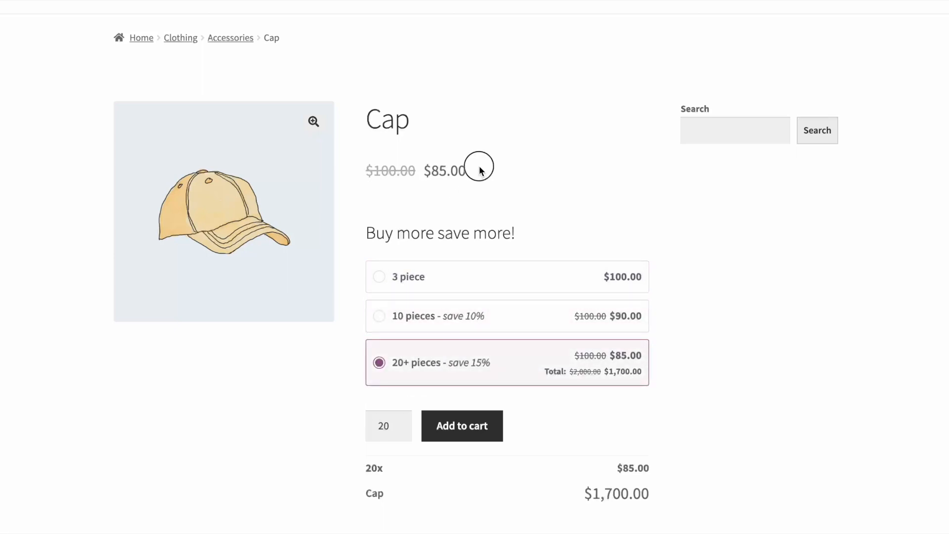
{"action": "mouse_move", "coordinate": [396, 22]}
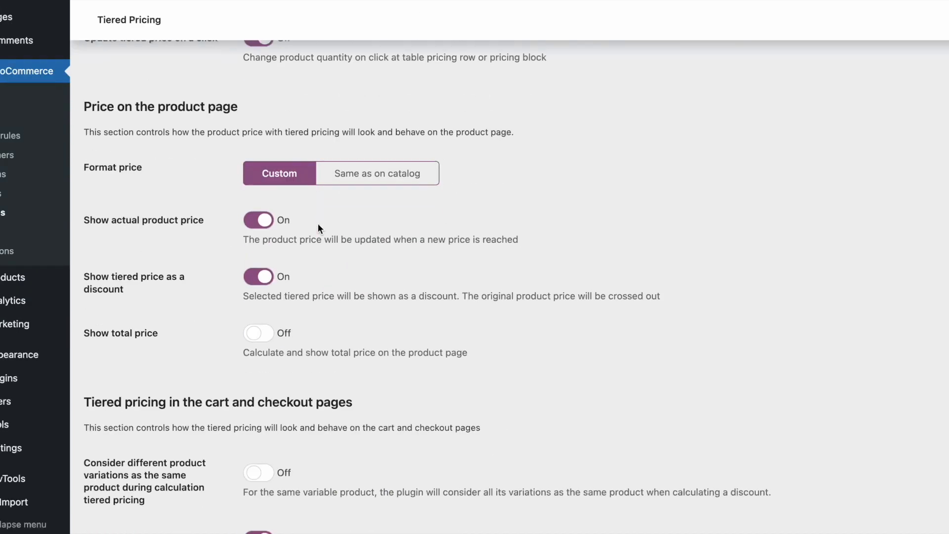
{"action": "scroll", "scroll_direction": "down", "scroll_amount": 3}
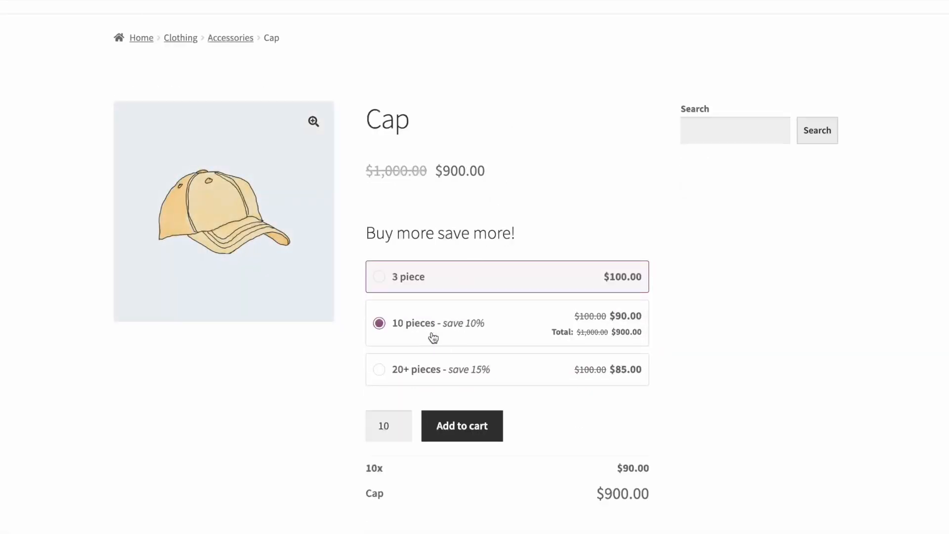
{"action": "left_click", "coordinate": [378, 369]}
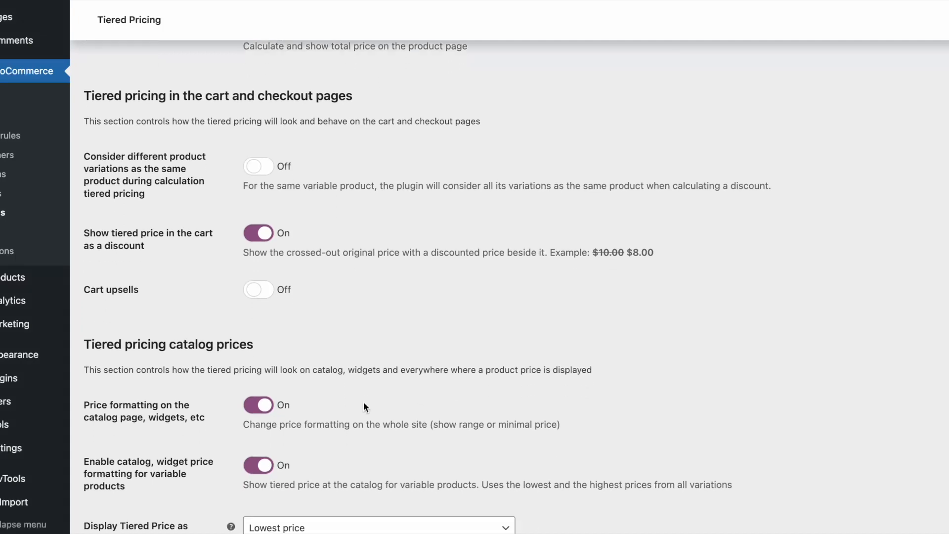
Turn cart upsells on so the cart suggests buying more to reach the next tier.
{"action": "left_click", "coordinate": [258, 289]}
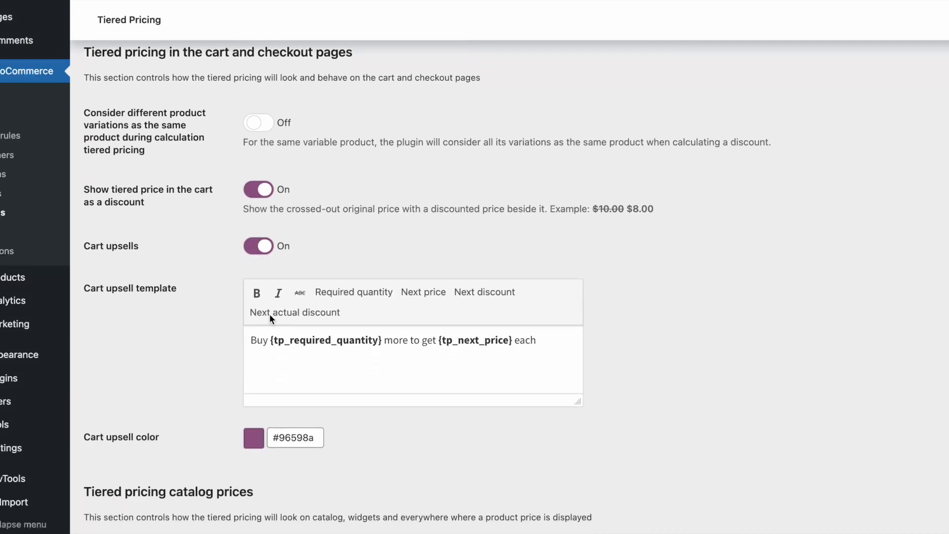
{"action": "scroll", "scroll_direction": "down", "scroll_amount": 3}
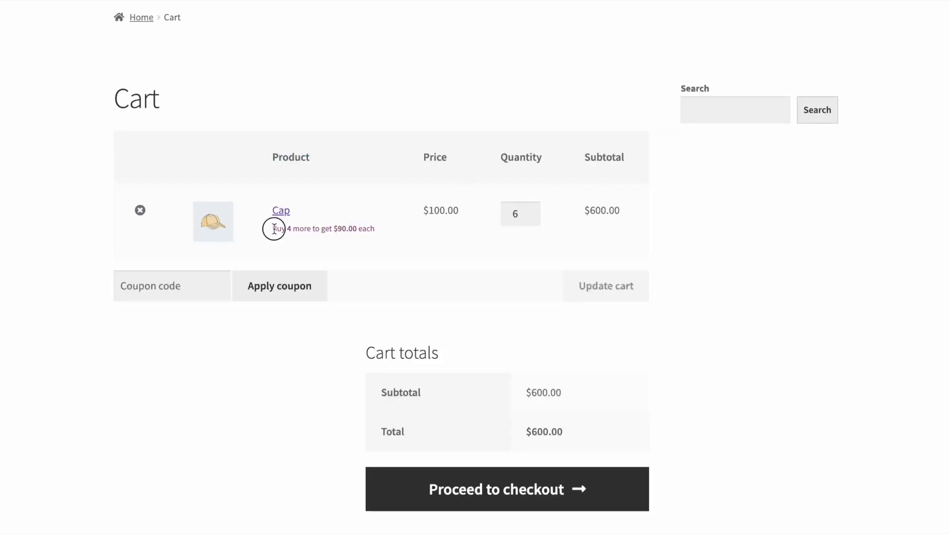
Lower the Cap quantity in the cart from 6 to 4.
{"action": "left_click", "coordinate": [532, 218]}
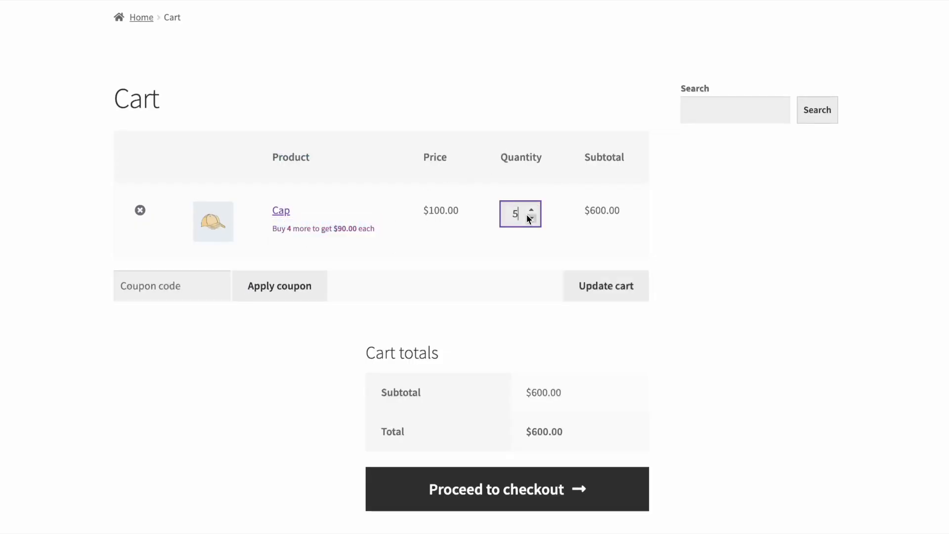
{"action": "left_click", "coordinate": [532, 219]}
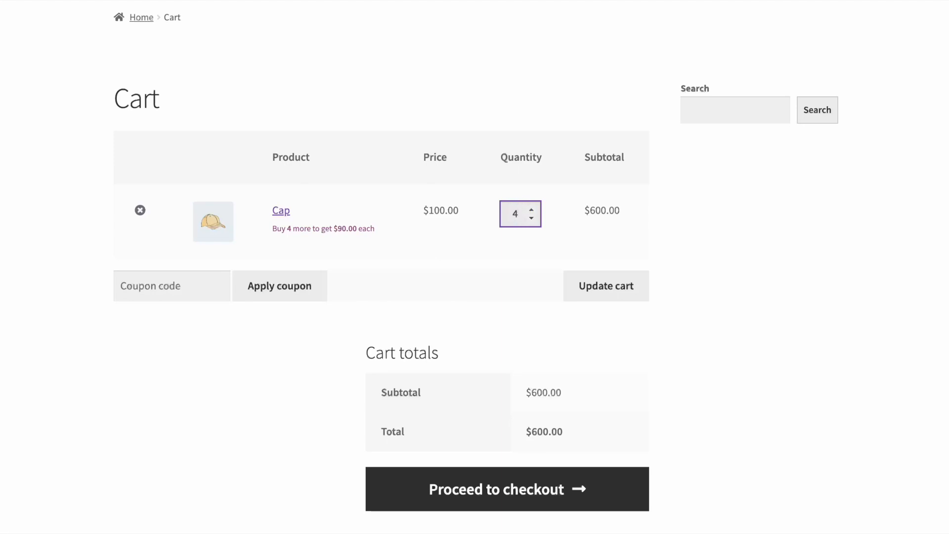
{"action": "left_click", "coordinate": [605, 286]}
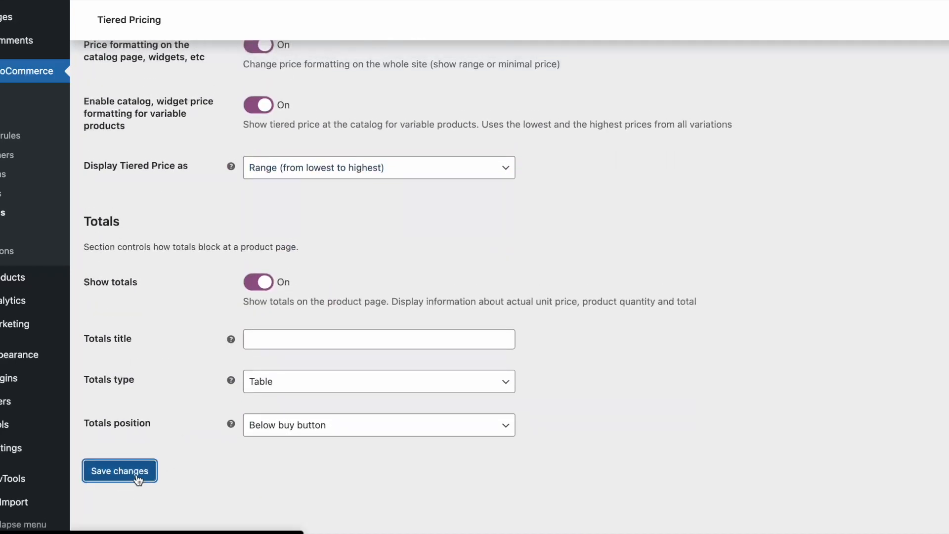
Save the 'totals' title for the product totals block and review the totals type choices.
{"action": "left_click", "coordinate": [120, 471]}
{"action": "type", "text": "totals"}
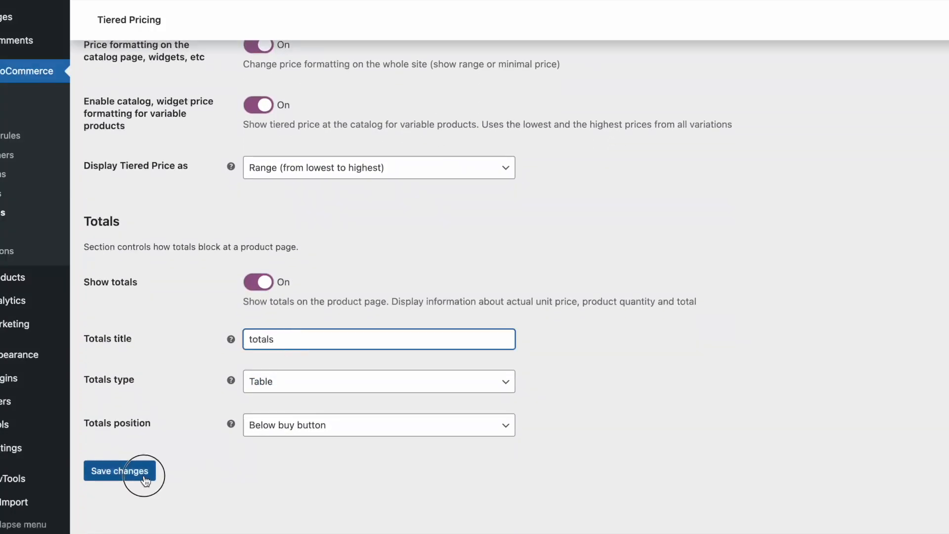
{"action": "left_click", "coordinate": [119, 471]}
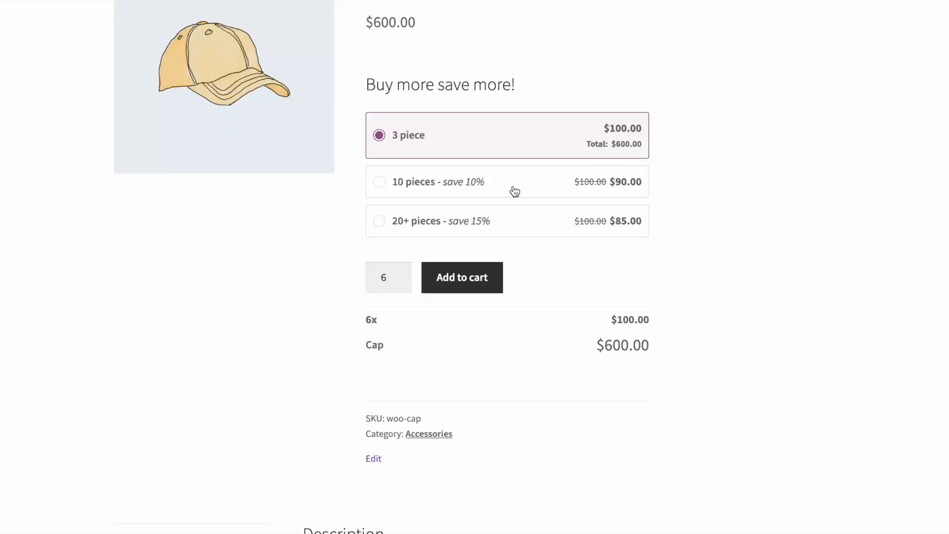
{"action": "left_click", "coordinate": [379, 182]}
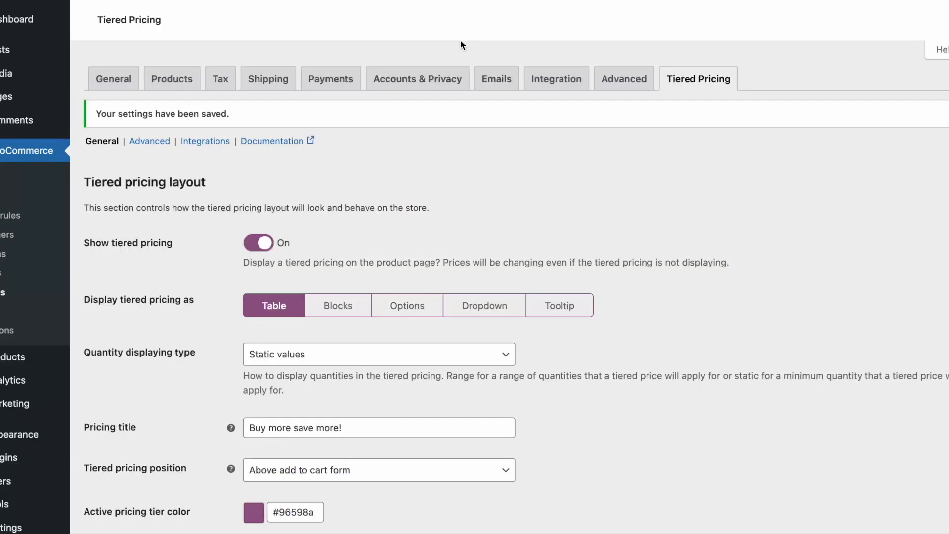
{"action": "scroll", "scroll_direction": "down", "scroll_amount": 3}
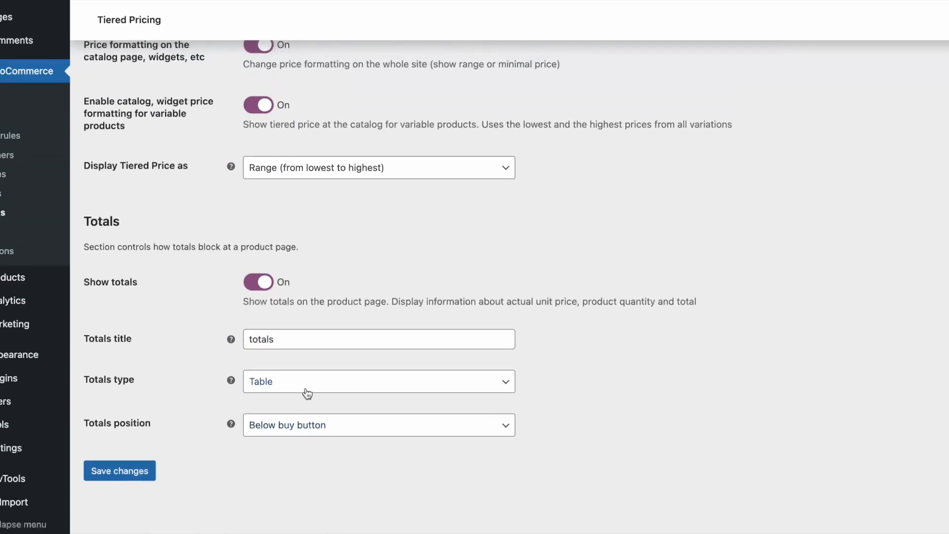
{"action": "left_click", "coordinate": [379, 382]}
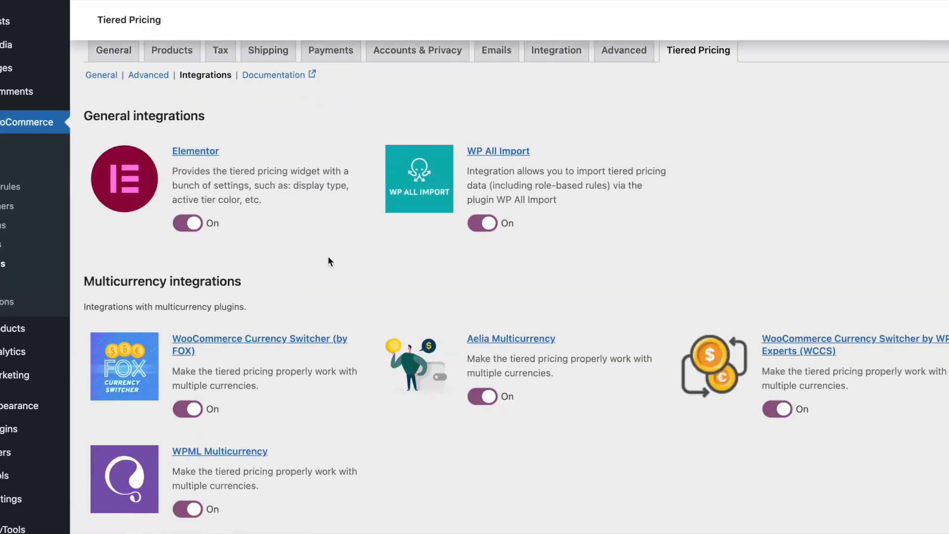
Scroll through the tiered pricing integrations for Elementor, WP All Import and multicurrency plugins.
{"action": "scroll", "scroll_direction": "down", "scroll_amount": 3}
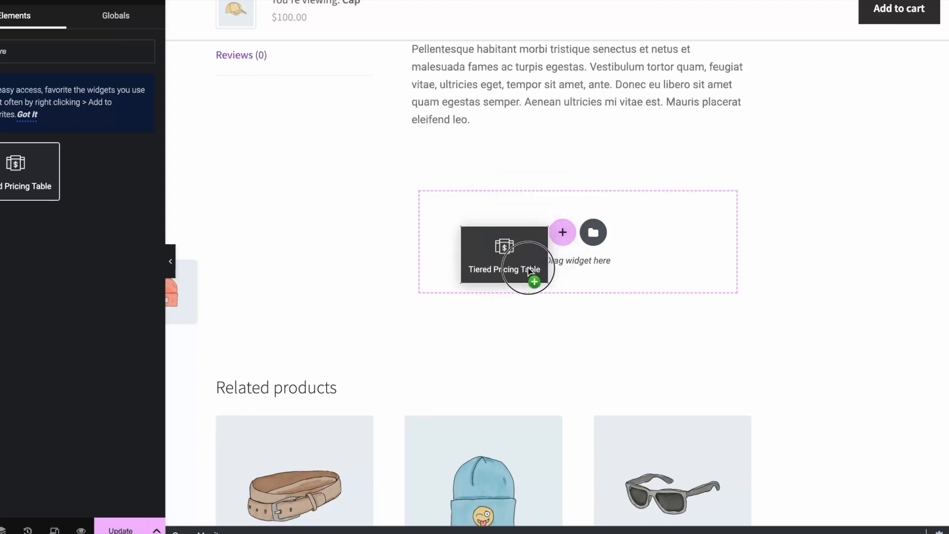
Place a Tiered Pricing Table widget below the Cap description with Display type set to Options.
{"action": "left_click_drag", "start_coordinate": [503, 254], "coordinate": [578, 242]}
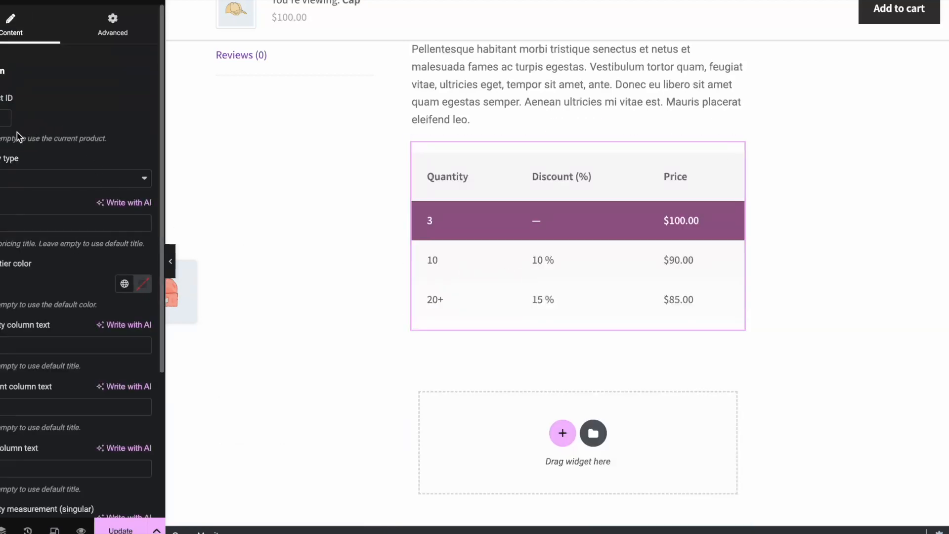
{"action": "left_click", "coordinate": [76, 178]}
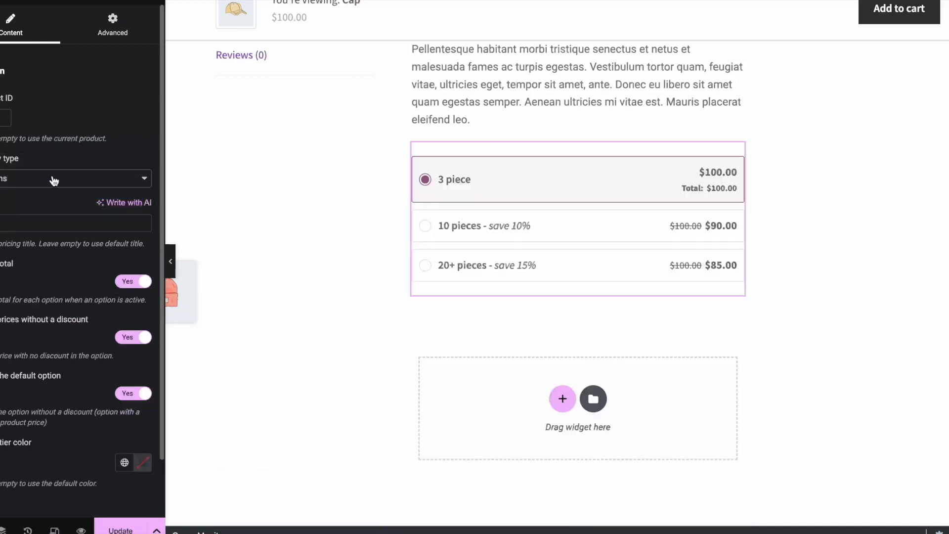
{"action": "left_click", "coordinate": [74, 178]}
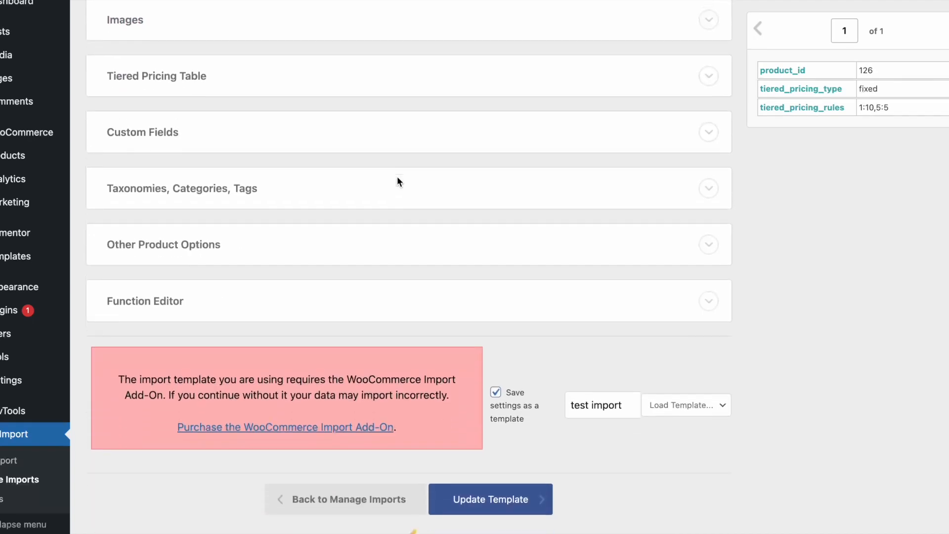
Expand the Tiered Pricing Table import section and reach the role-based import options.
{"action": "left_click", "coordinate": [156, 75]}
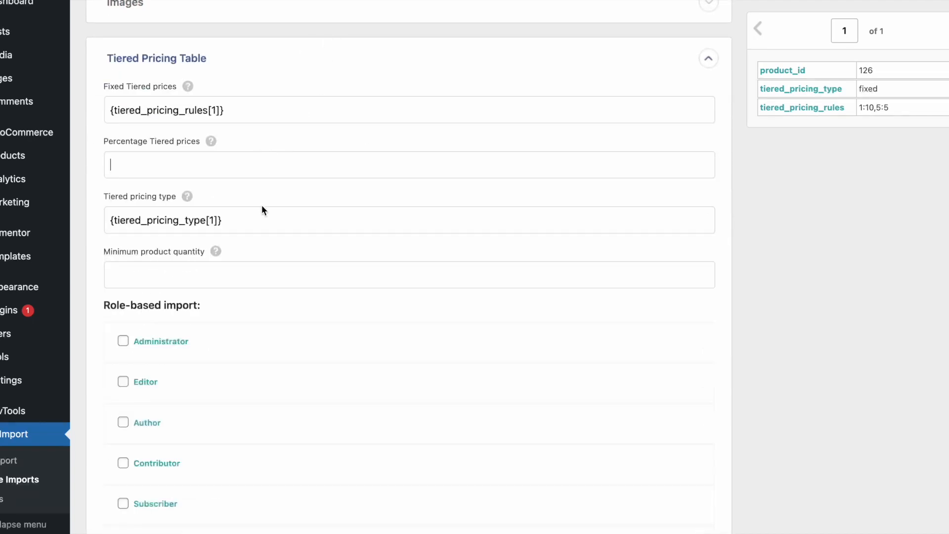
{"action": "scroll", "scroll_direction": "down", "scroll_amount": 3}
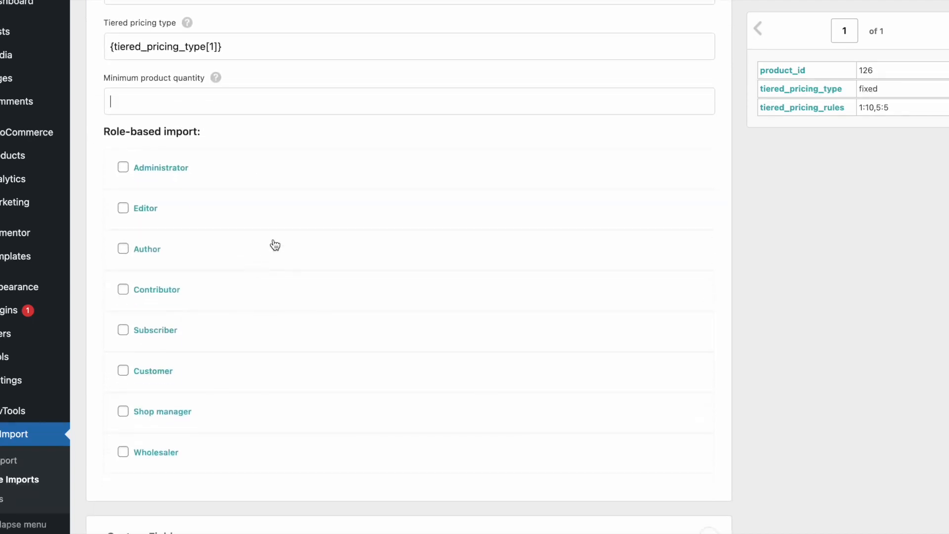
{"action": "left_click", "coordinate": [123, 453]}
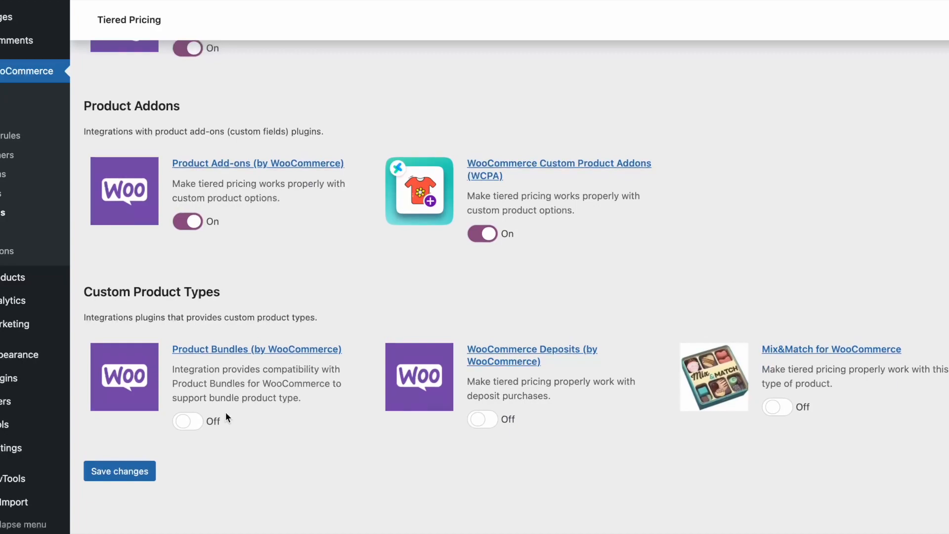
Switch on the Product Bundles custom product type integration.
{"action": "left_click", "coordinate": [777, 407]}
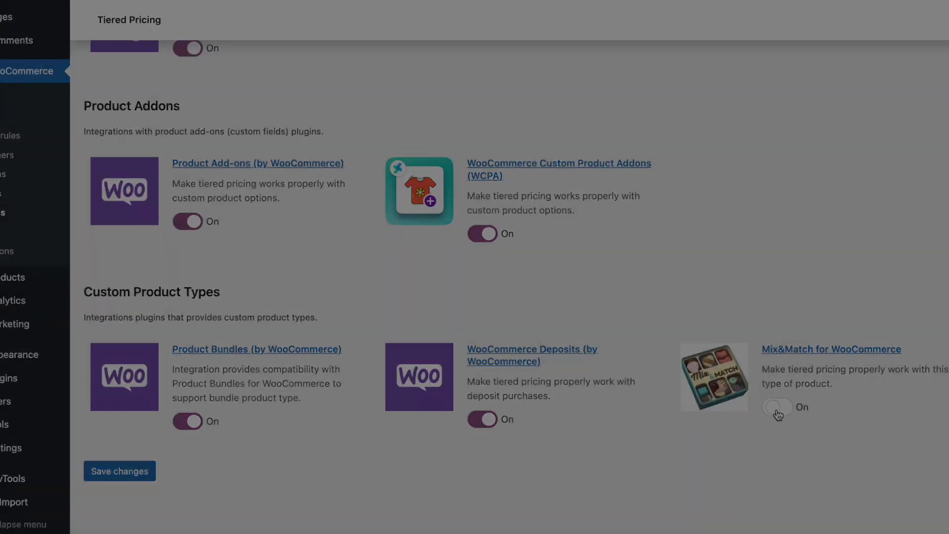